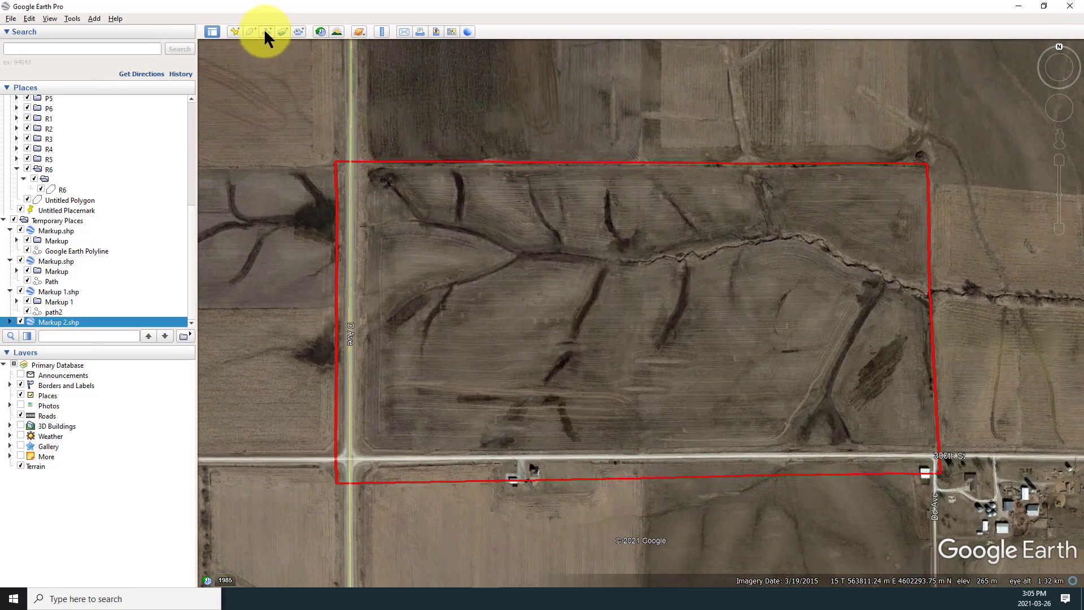
Step: Draw a path across the field and save it as Google Earth Path.kmz
left_click(266, 31)
type("GoogleEarthPath")
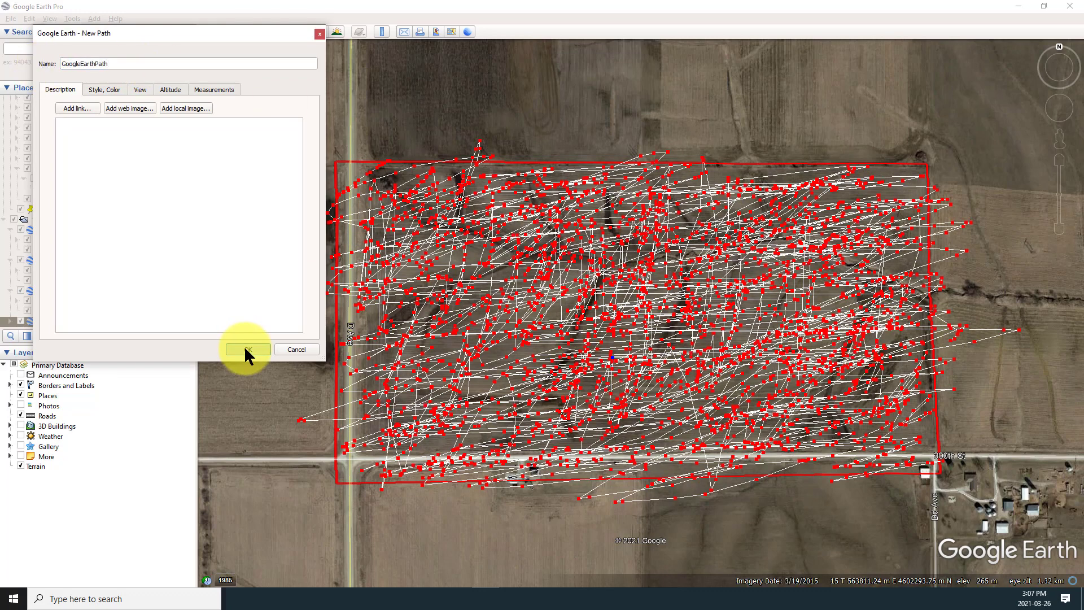
left_click(247, 349)
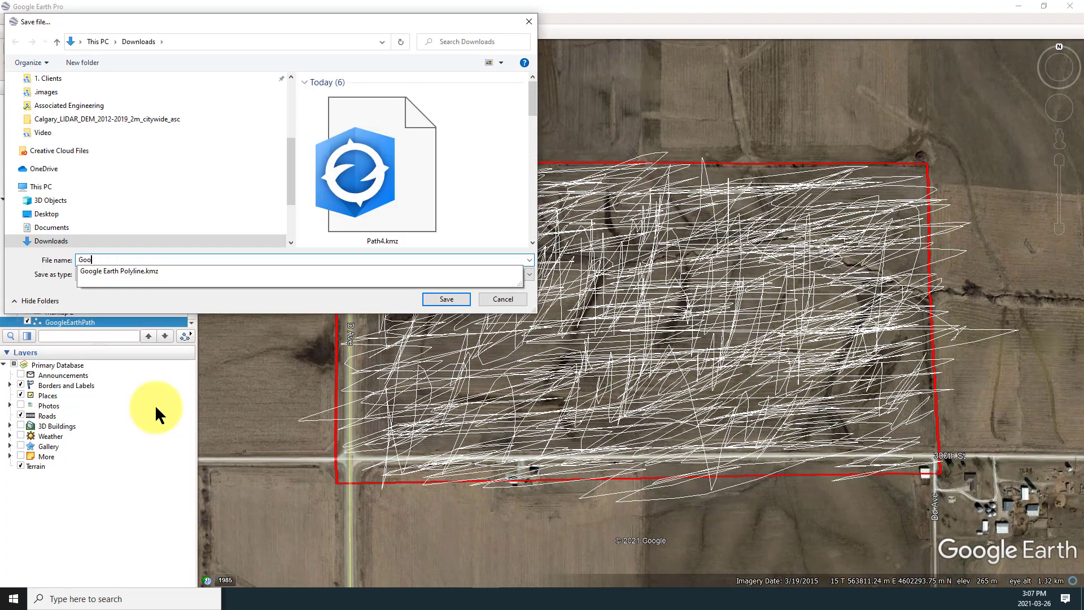
type("Google Earth Pat")
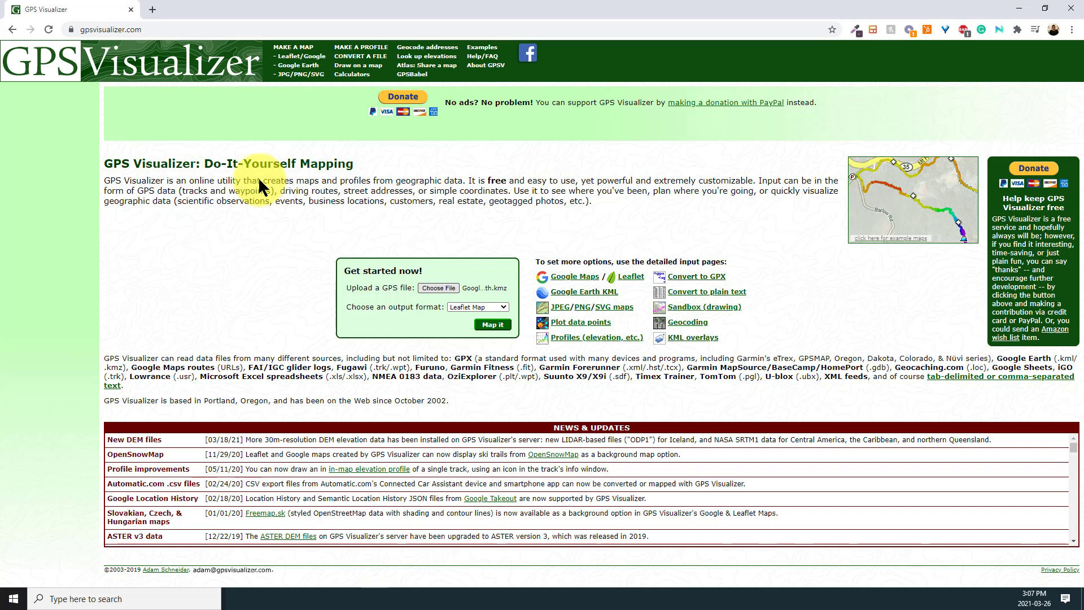
mouse_move(697, 277)
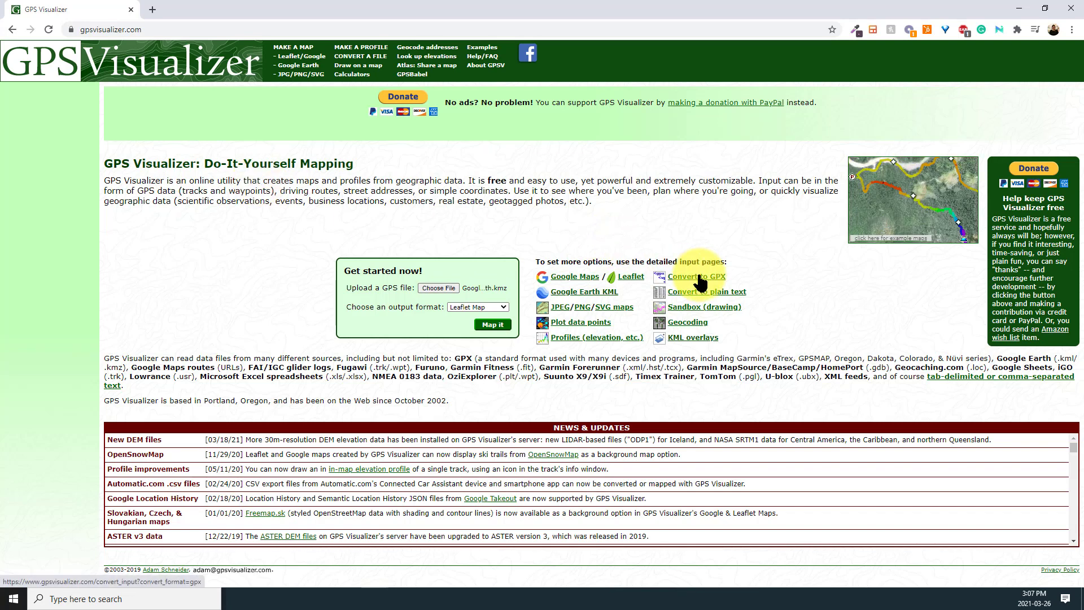
Step: Upload Google Earth Path.kmz to the GPS Visualizer Convert-to-GPX form
left_click(696, 275)
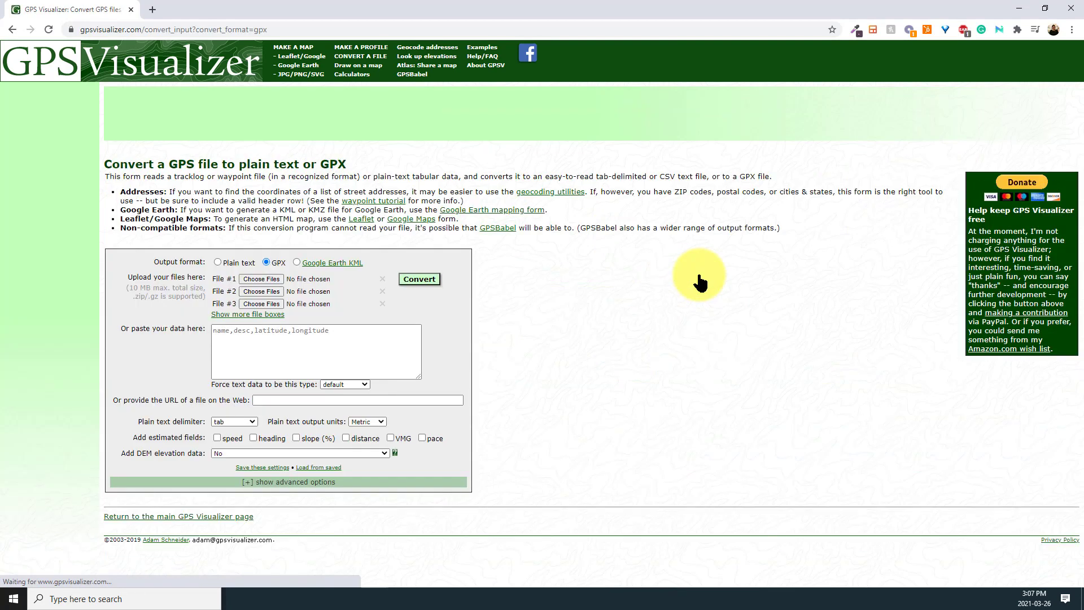
left_click(261, 277)
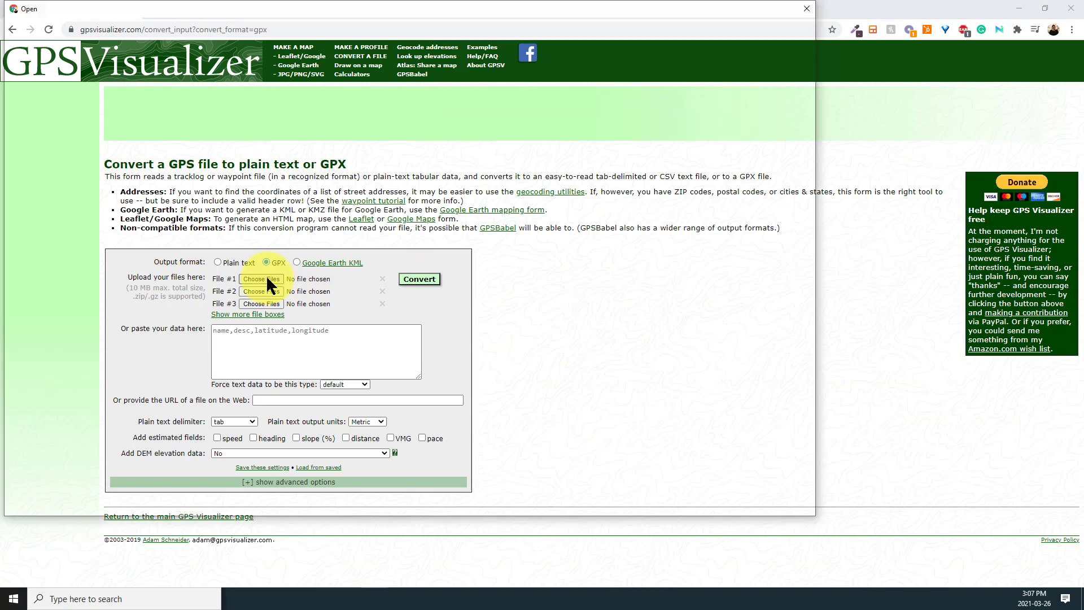
left_click(261, 279)
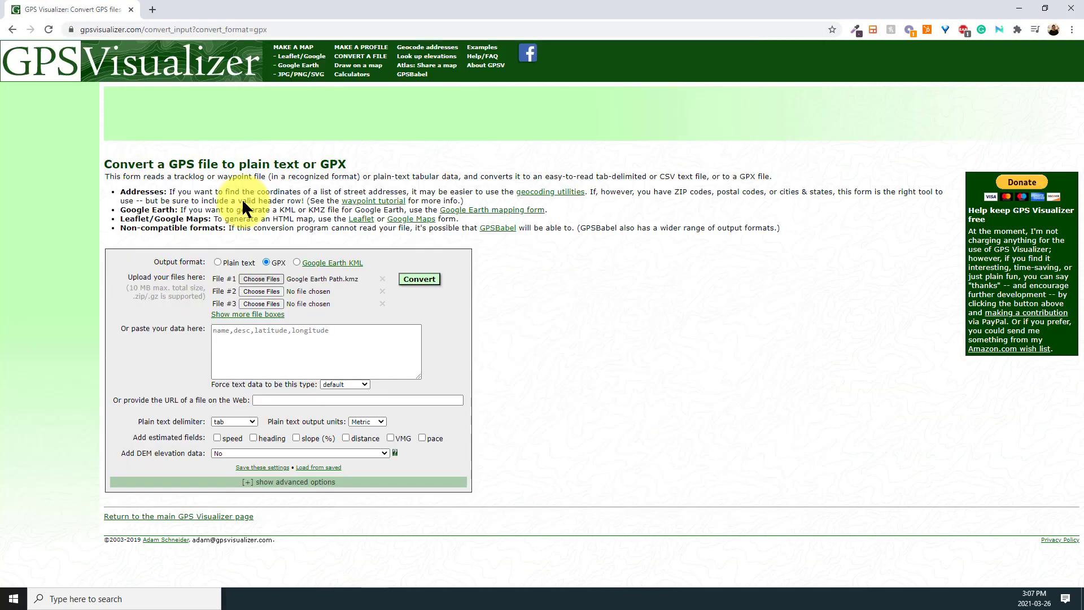
mouse_move(270, 287)
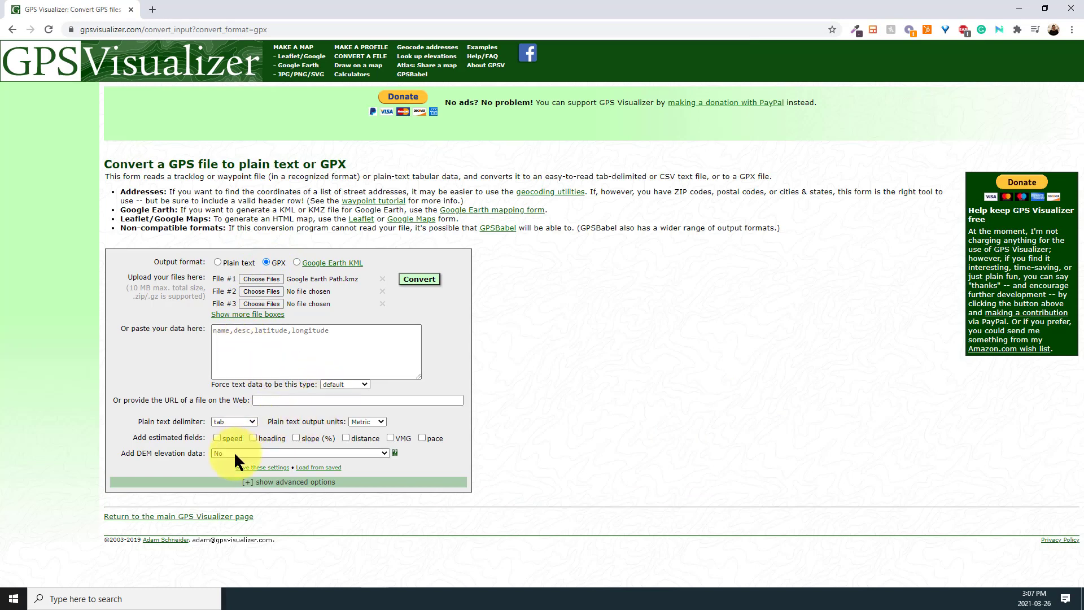
Step: Add DEM elevations from the best available source, convert to GPX and download it
left_click(298, 453)
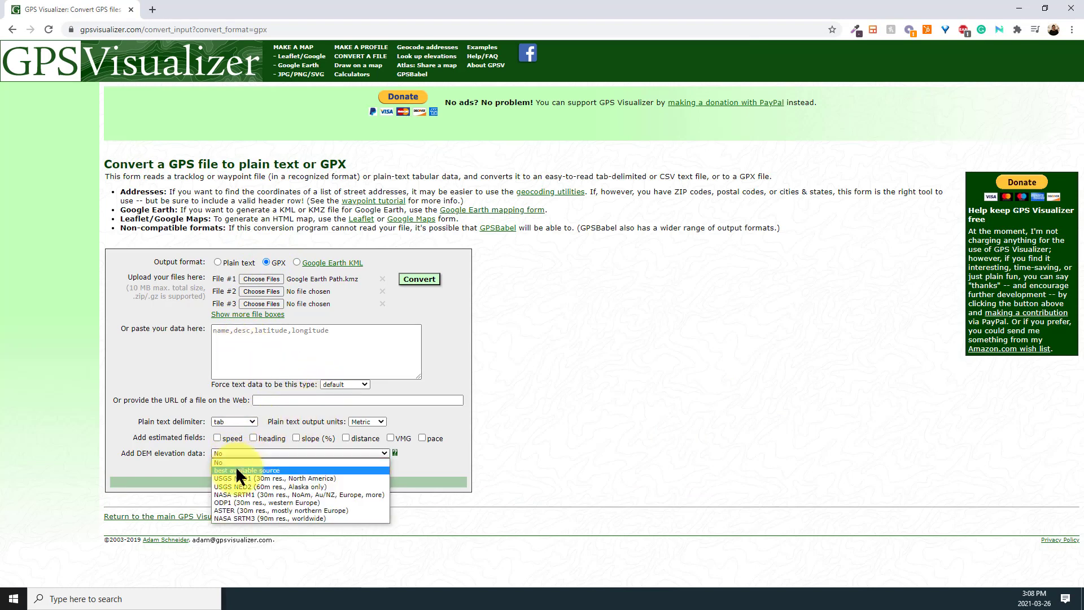
mouse_move(238, 495)
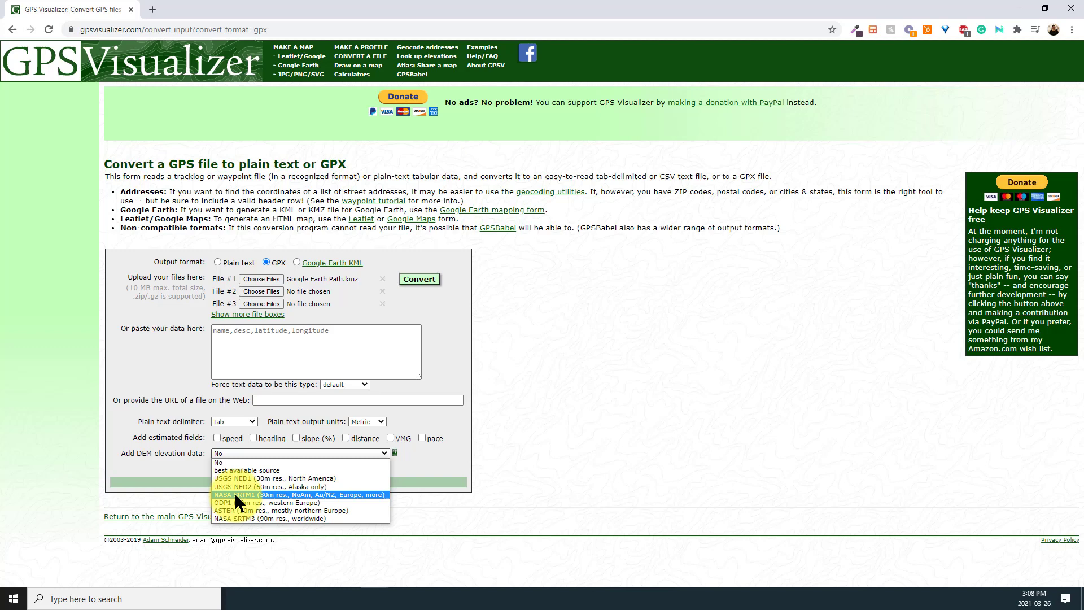
mouse_move(238, 519)
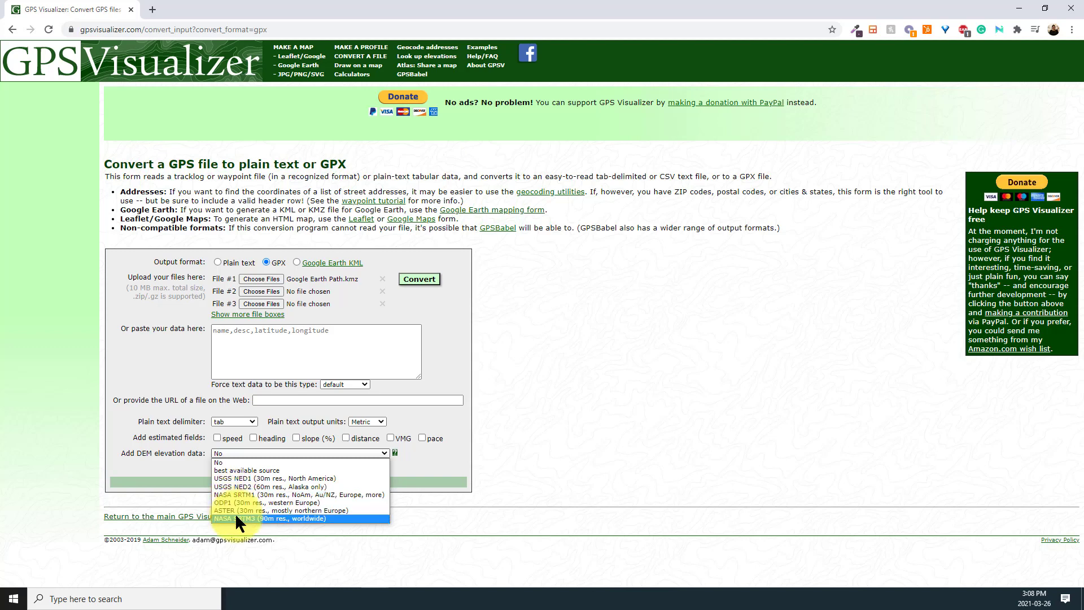
left_click(251, 470)
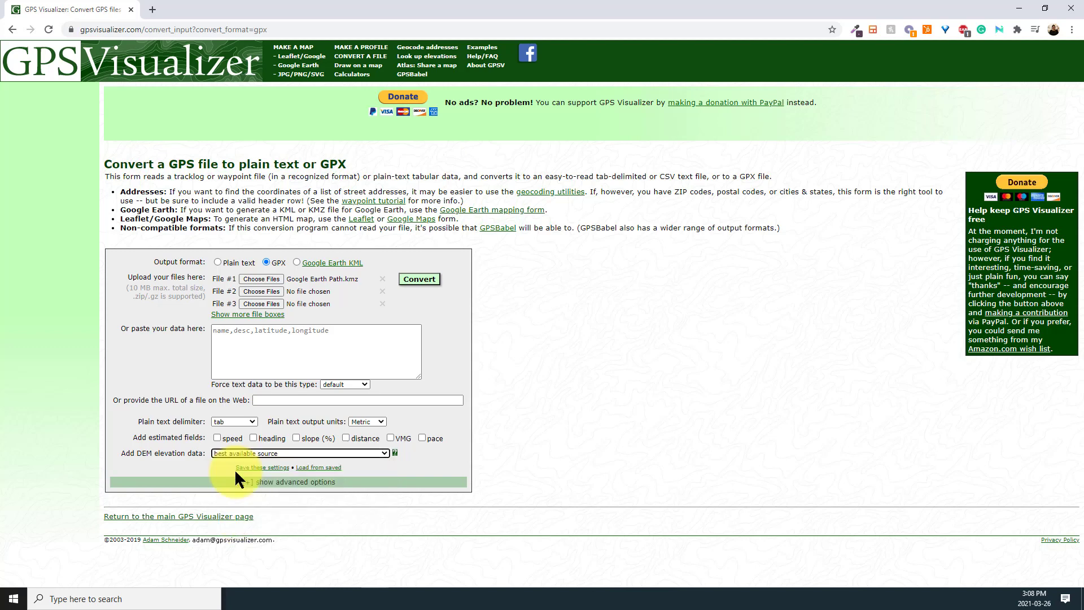
left_click(419, 279)
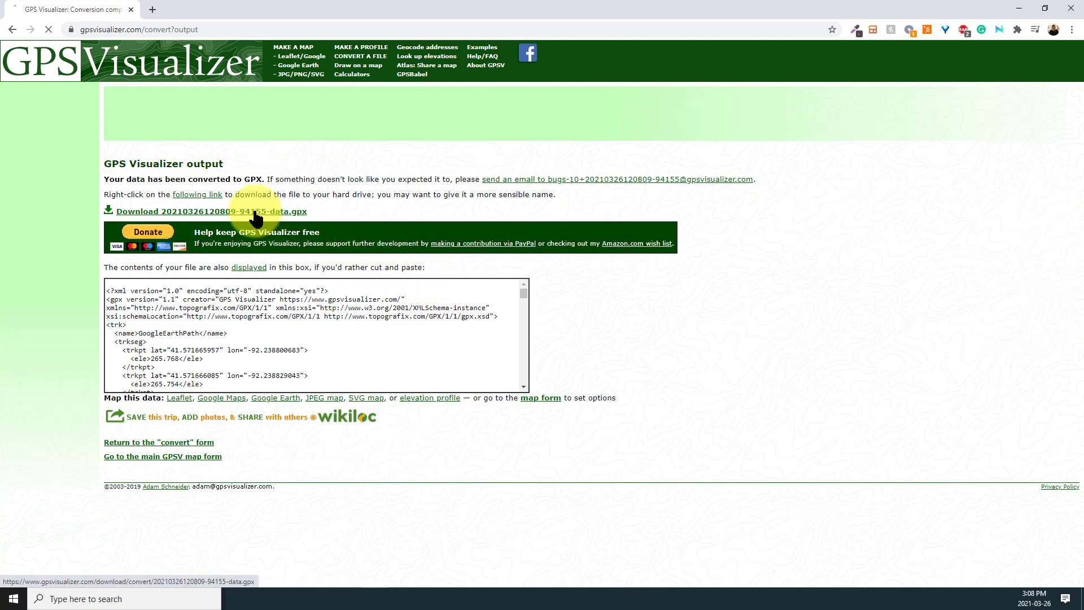
left_click(209, 212)
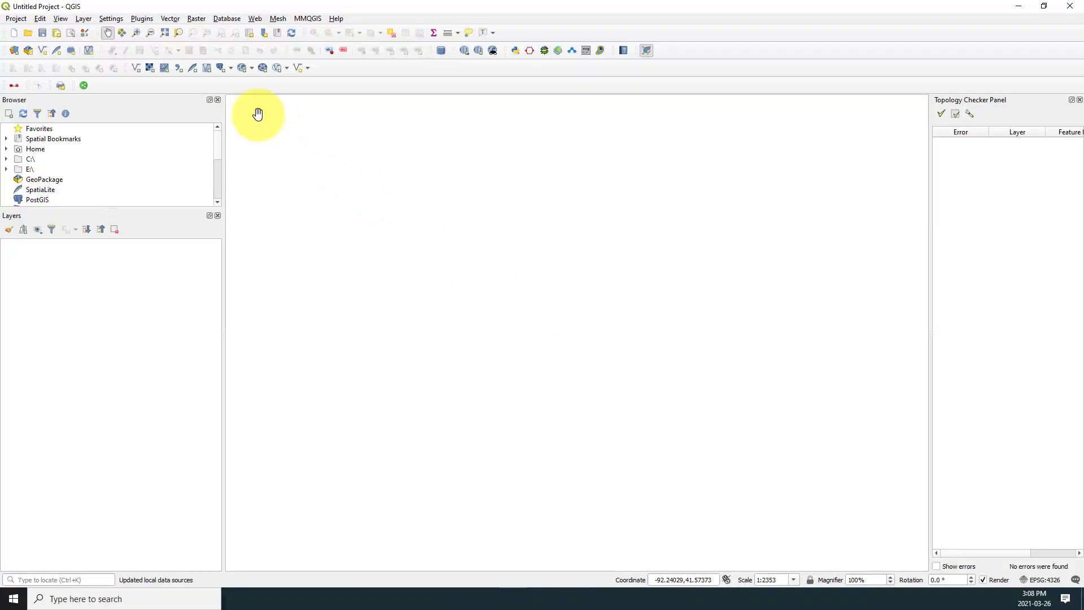
Step: Add the downloaded GPX file as a vector layer
left_click(82, 18)
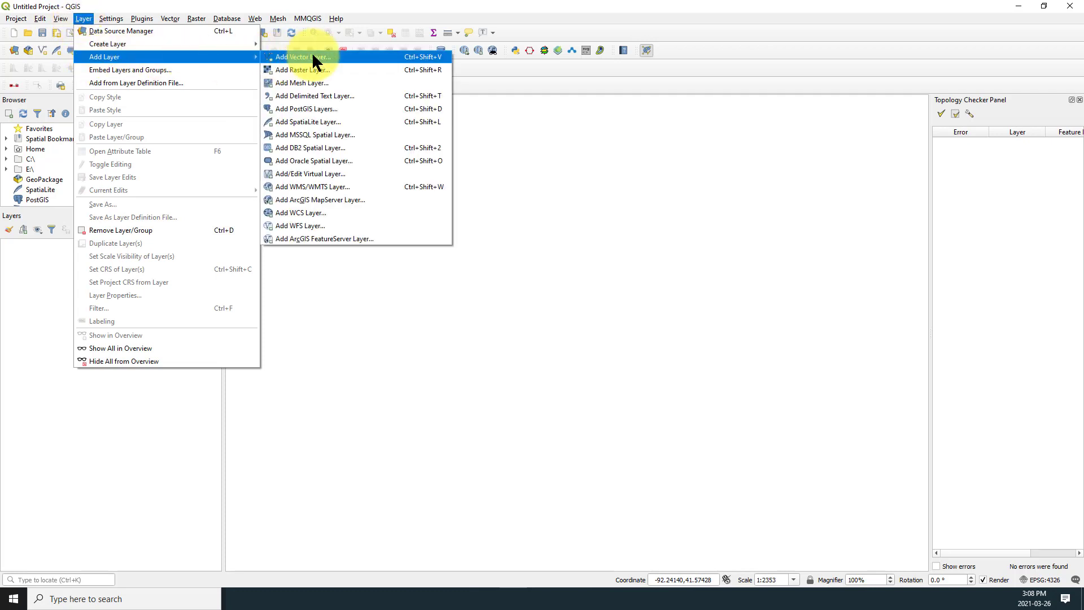
left_click(298, 57)
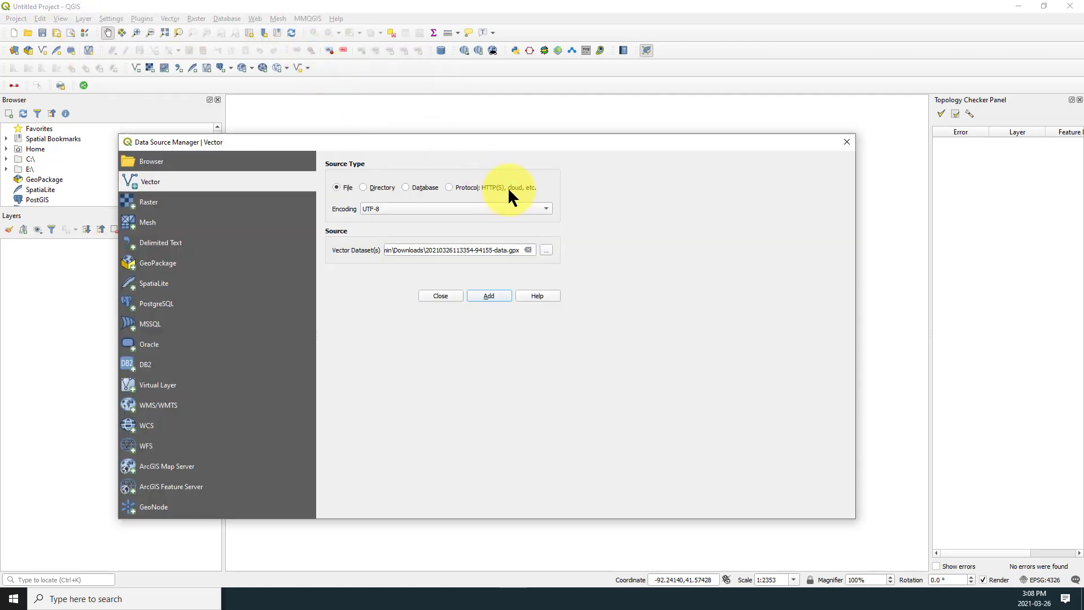
left_click(546, 250)
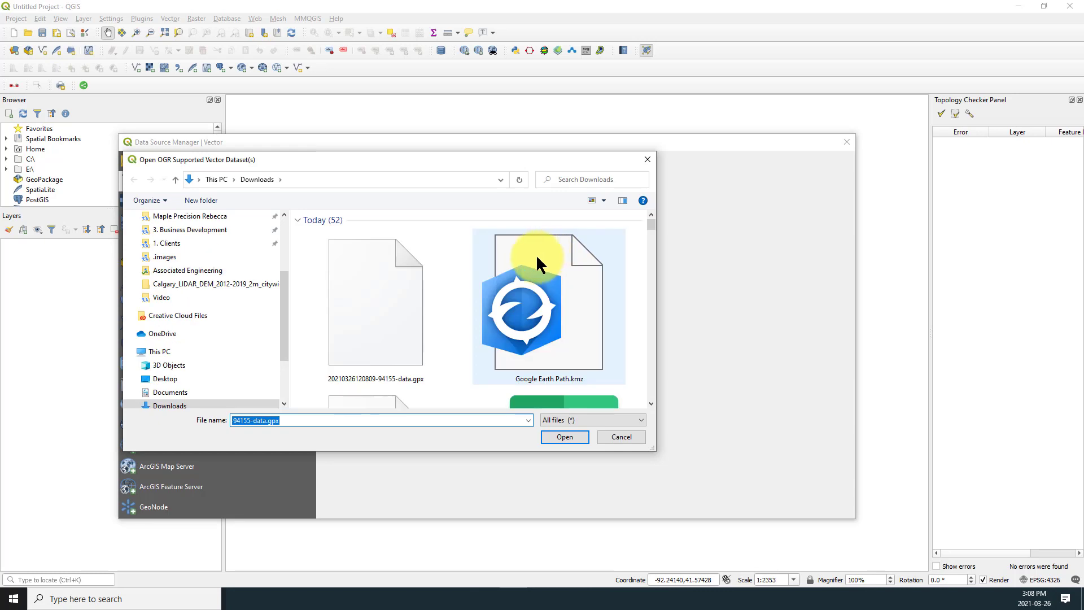
left_click(565, 436)
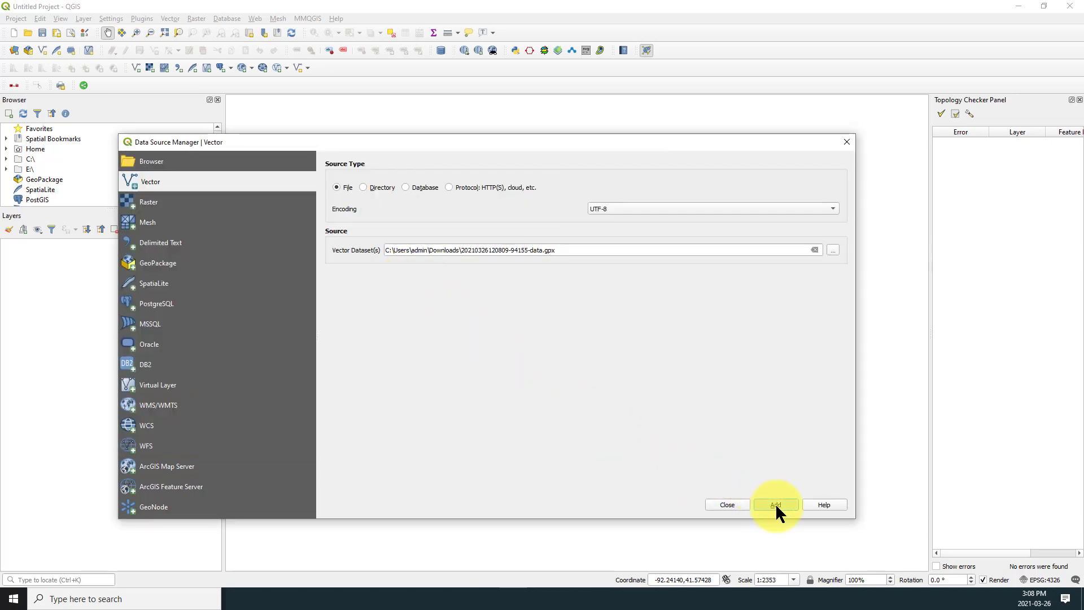
left_click(775, 504)
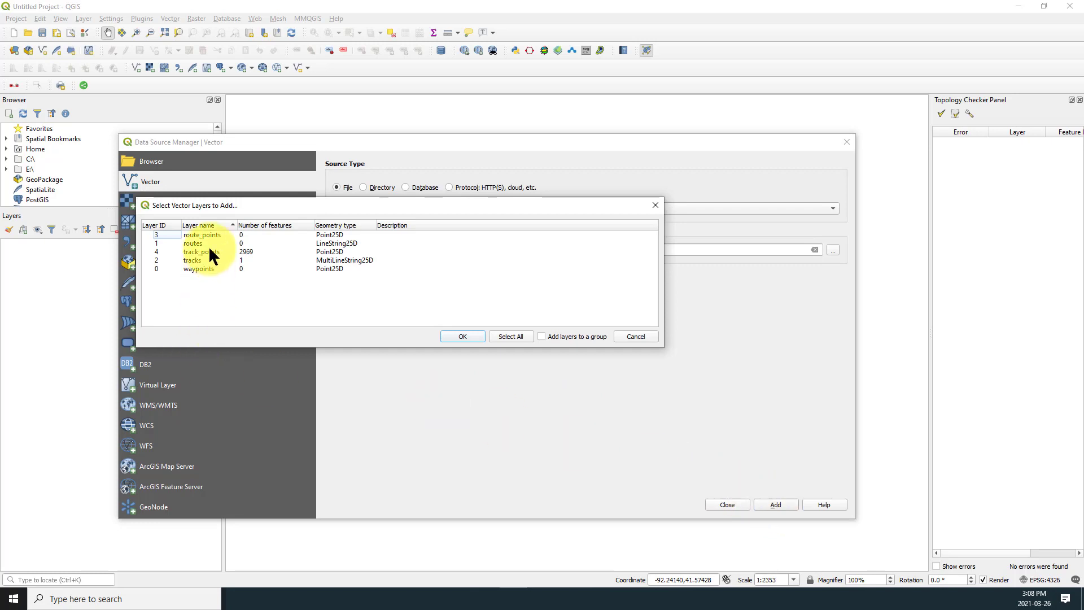
Step: Load the track_points layer from the GPX into the project
left_click(201, 252)
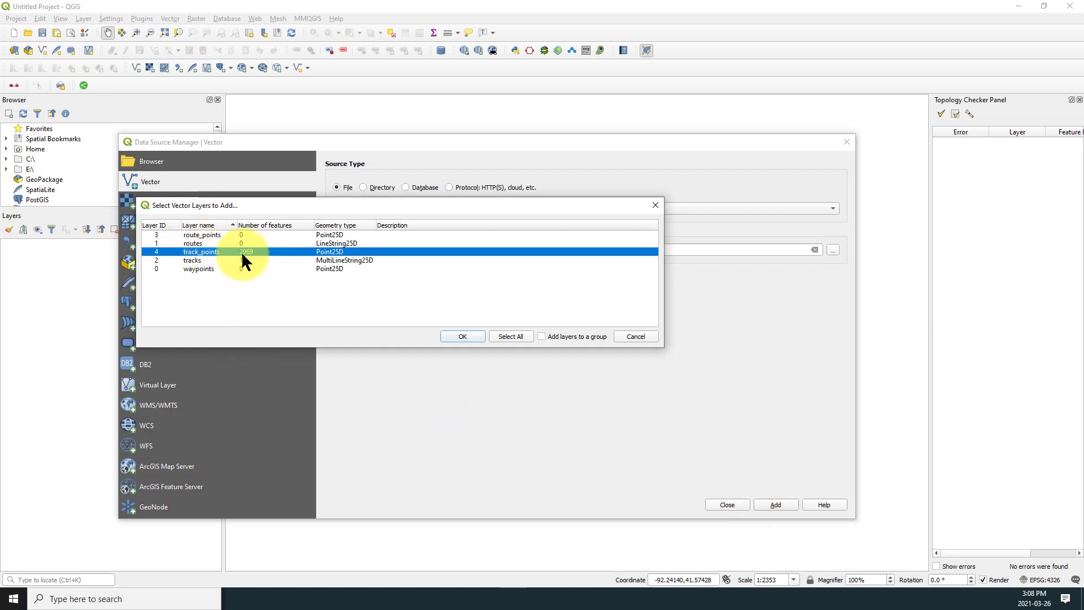
left_click(462, 337)
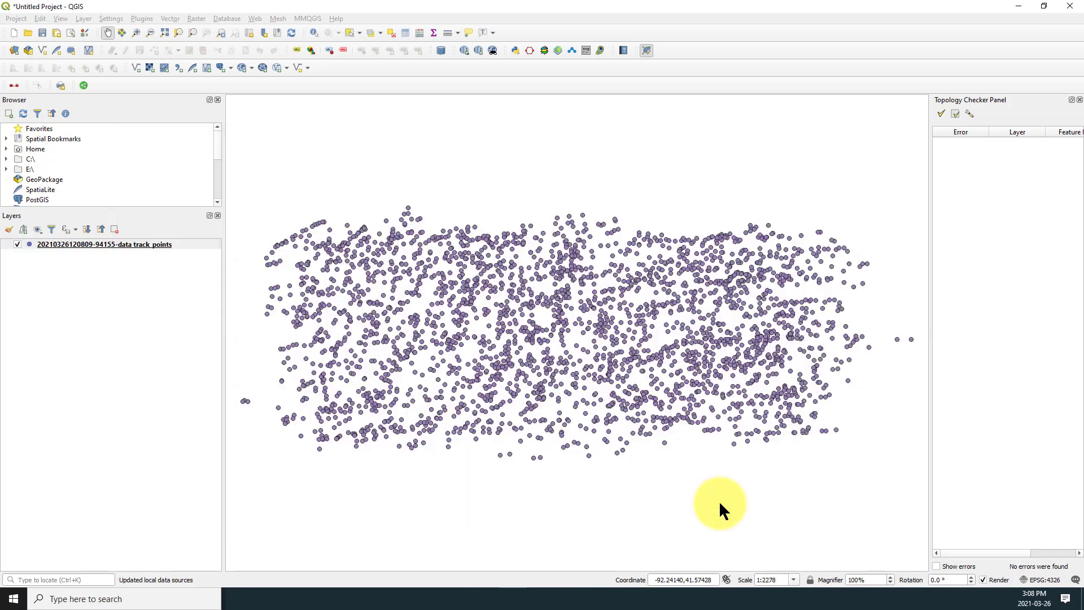
left_click(104, 244)
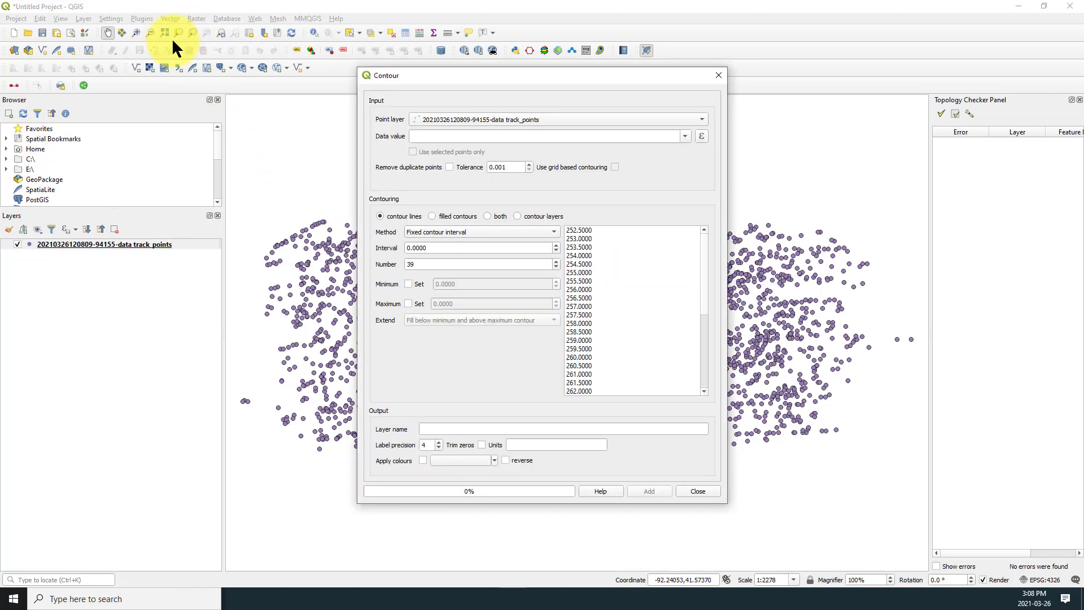
Step: Generate contours from track_points on the ele field at a fixed 0.5 interval
left_click(557, 119)
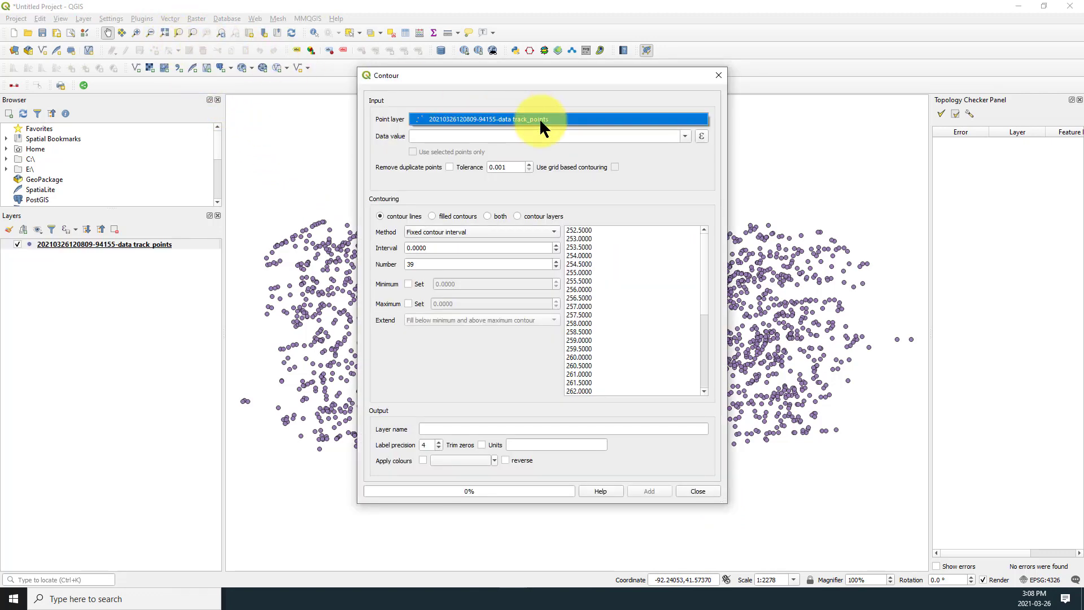
left_click(684, 135)
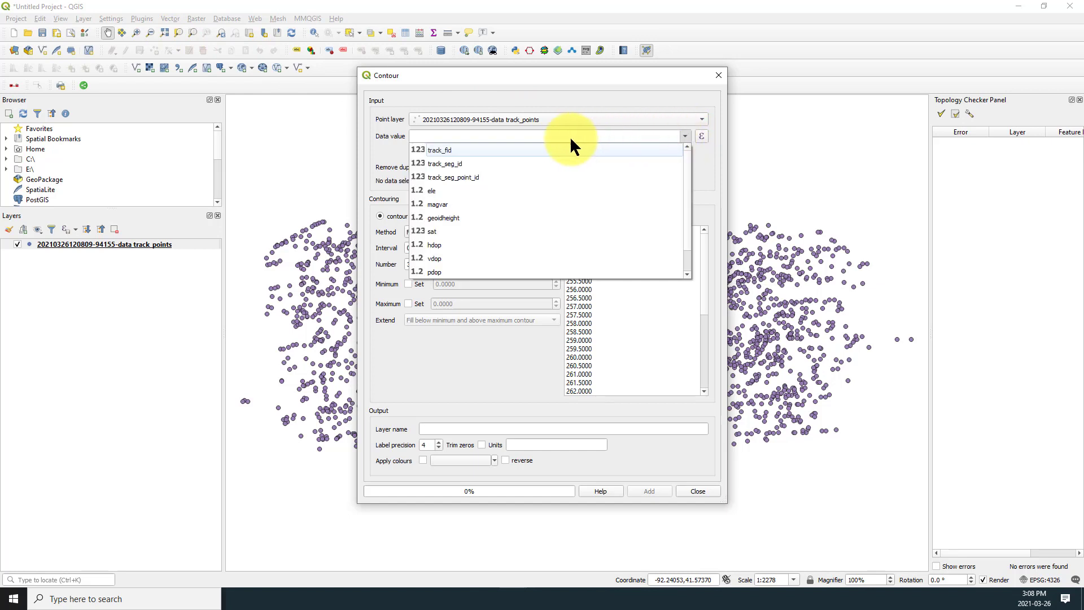
left_click(431, 190)
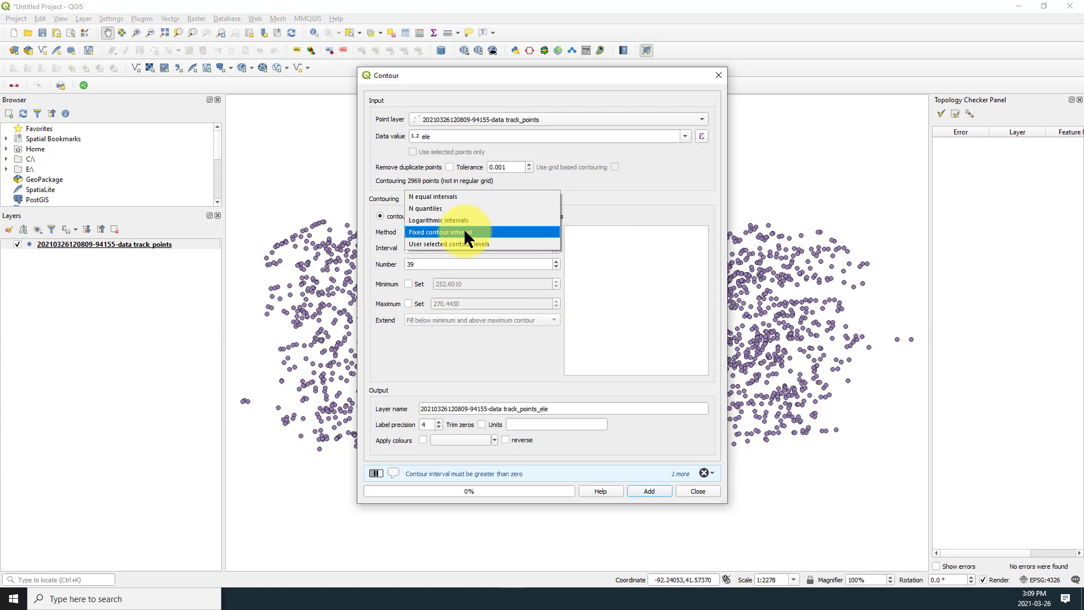
left_click(438, 231)
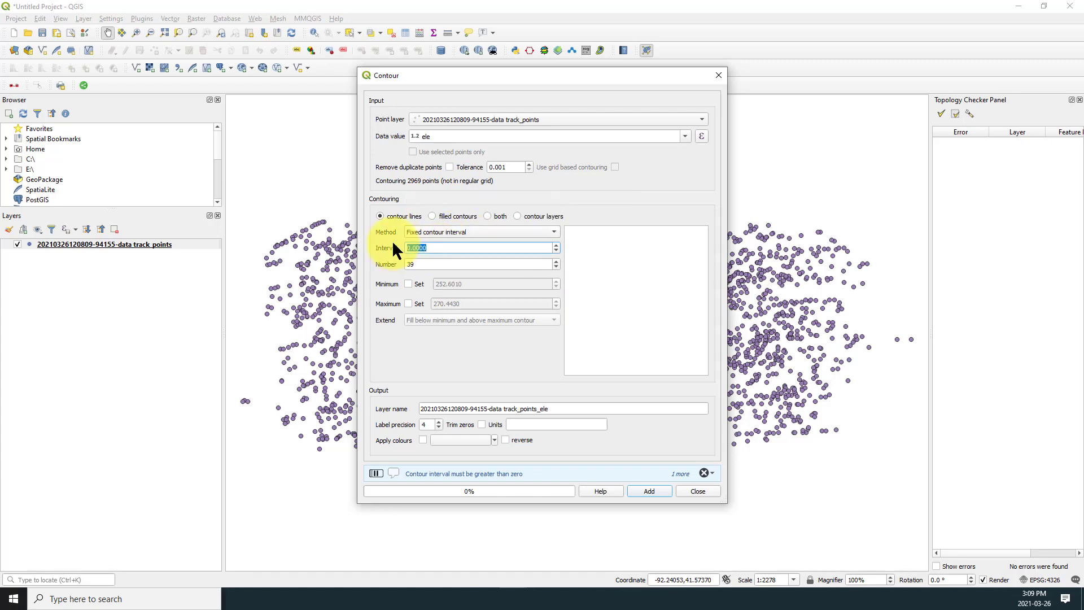
type("0.5")
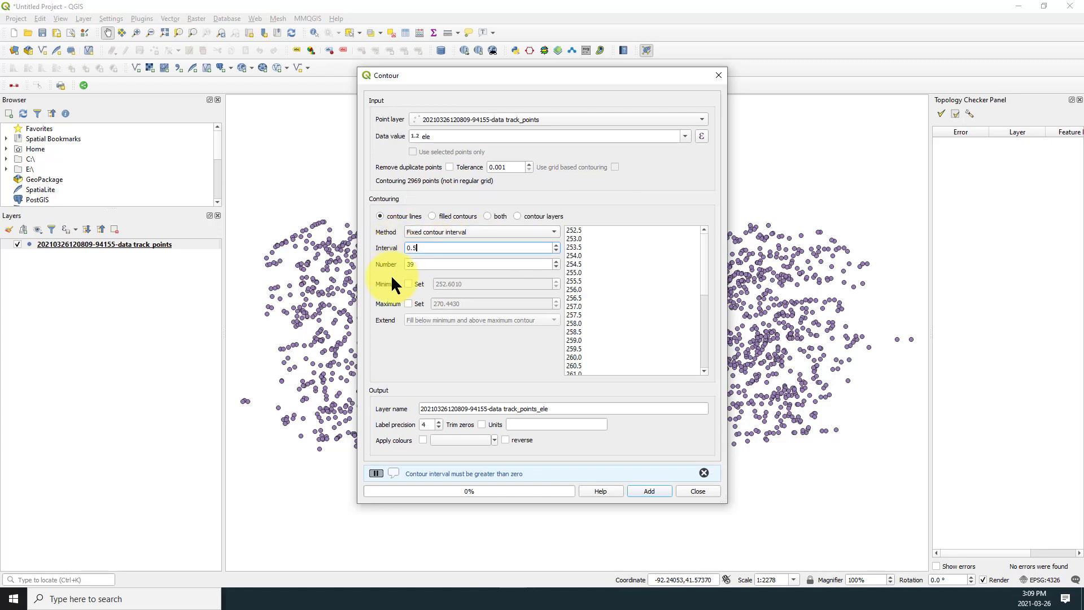
mouse_move(453, 482)
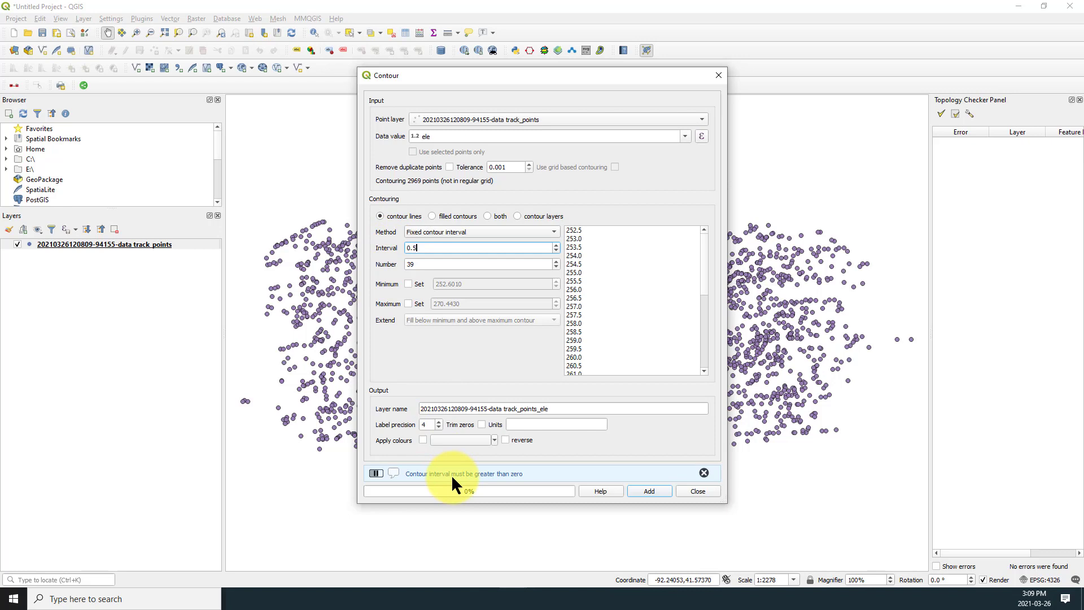
left_click(704, 474)
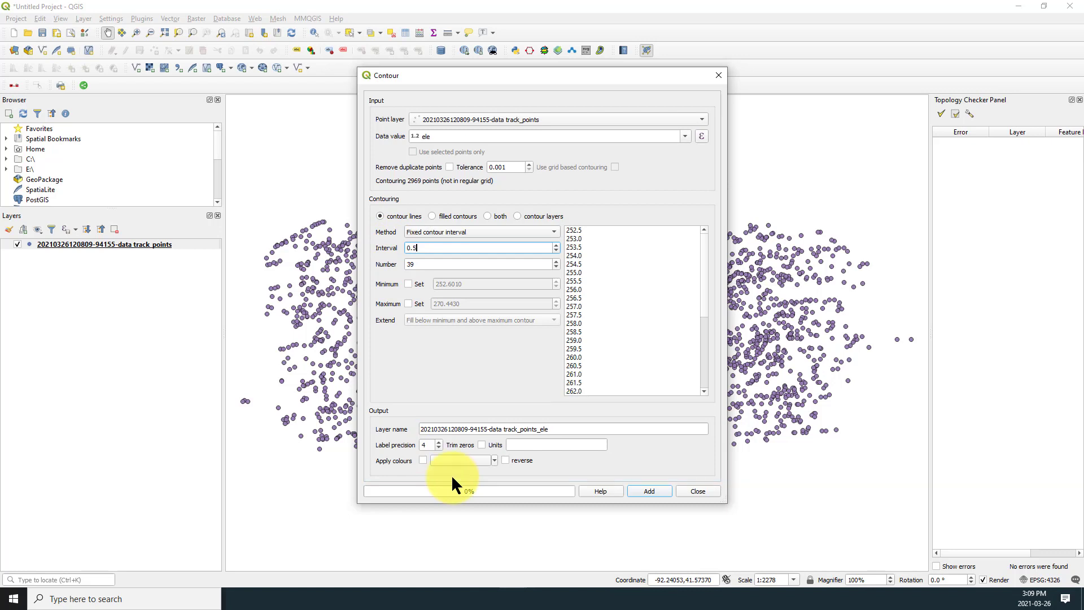
mouse_move(425, 263)
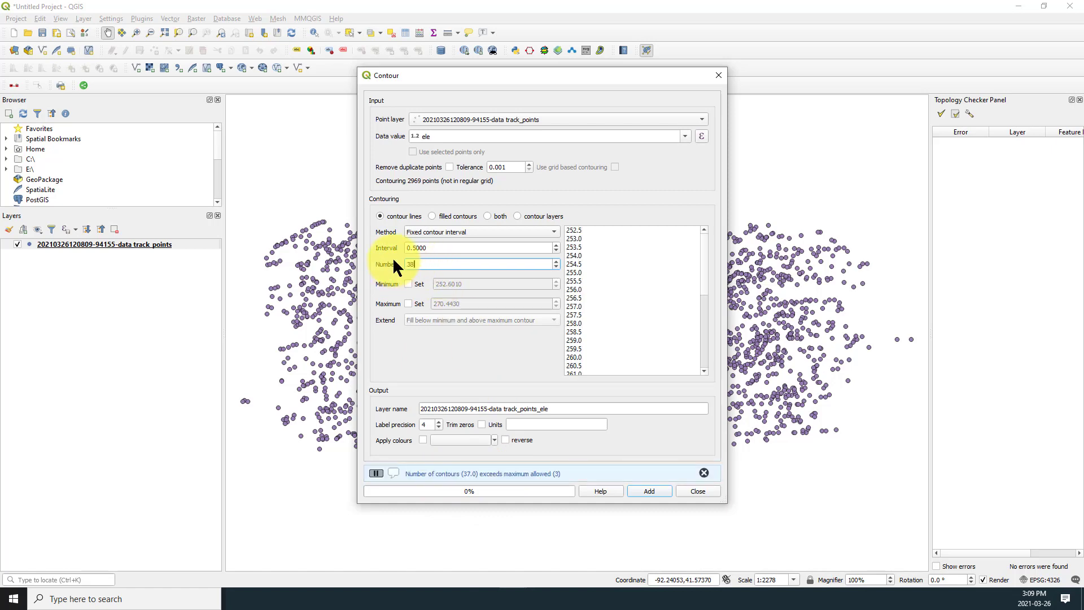
left_click(649, 491)
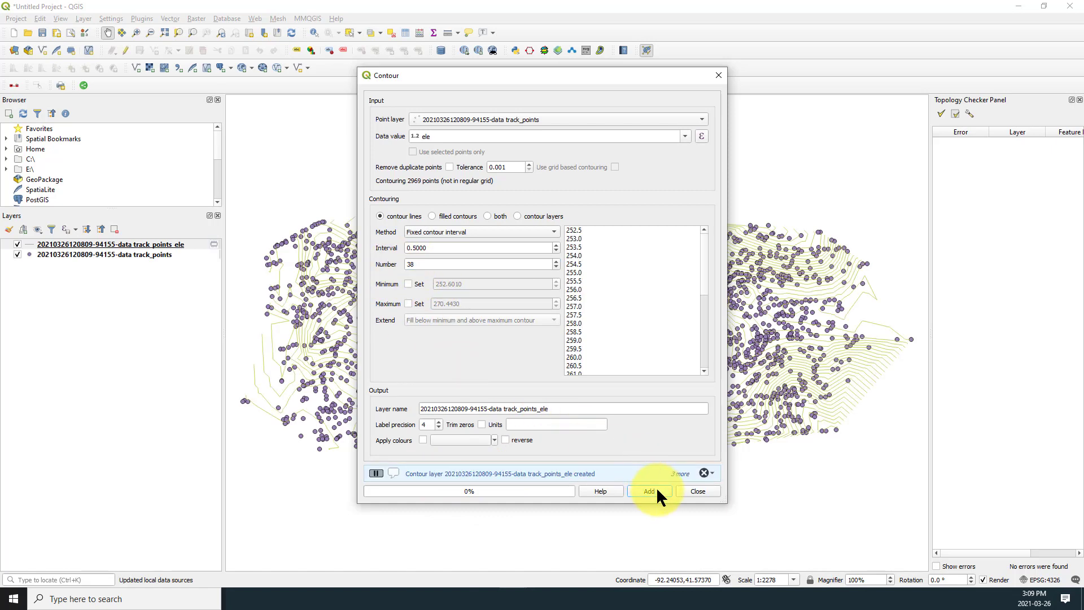
left_click(648, 491)
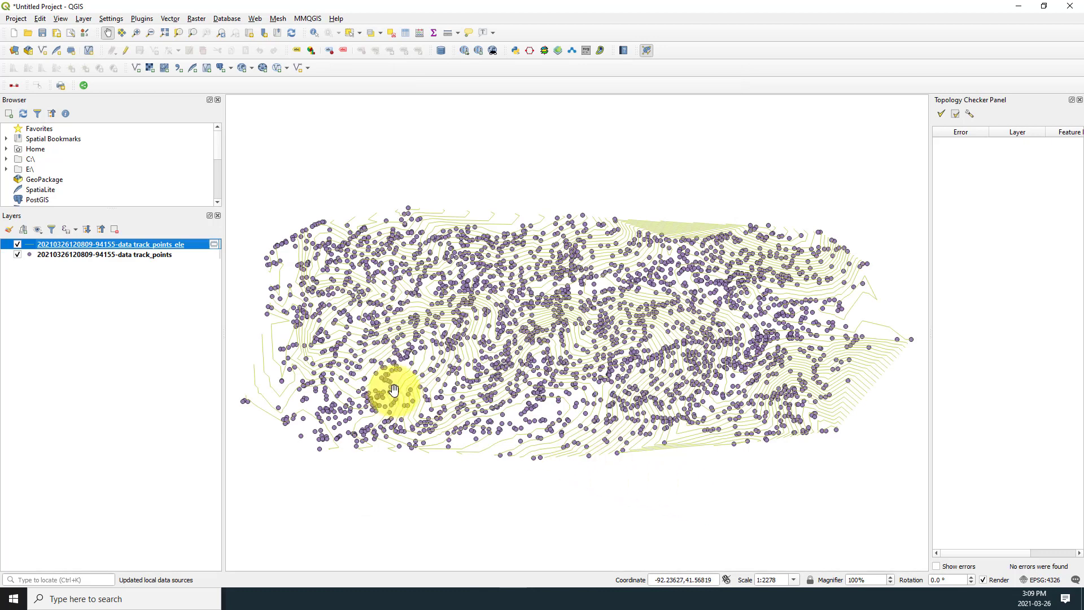
Step: Hide track_points and style the contour layer with a black line
left_click(17, 255)
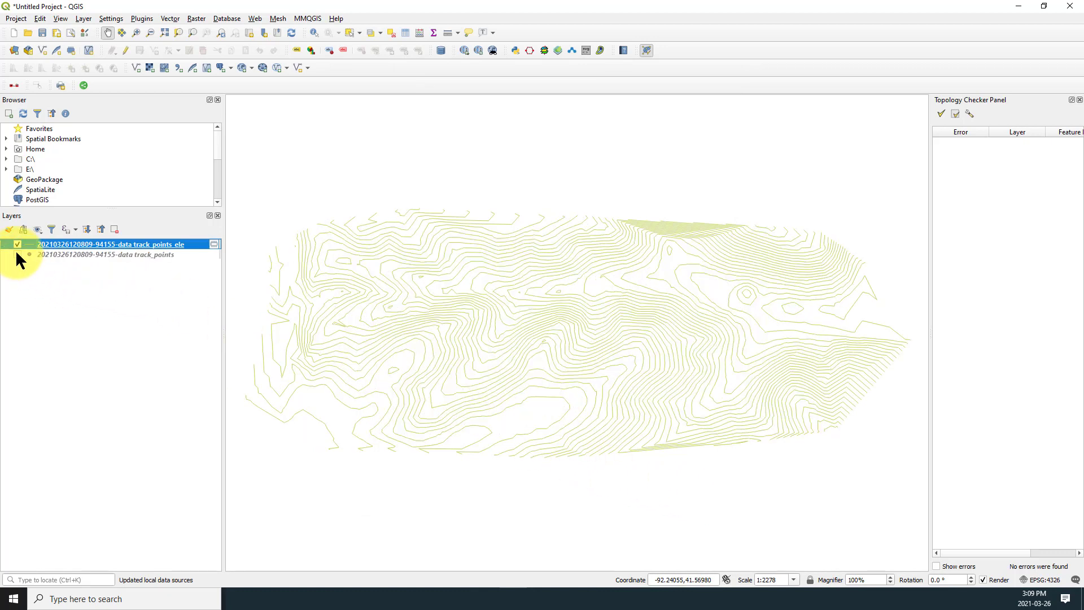
right_click(110, 244)
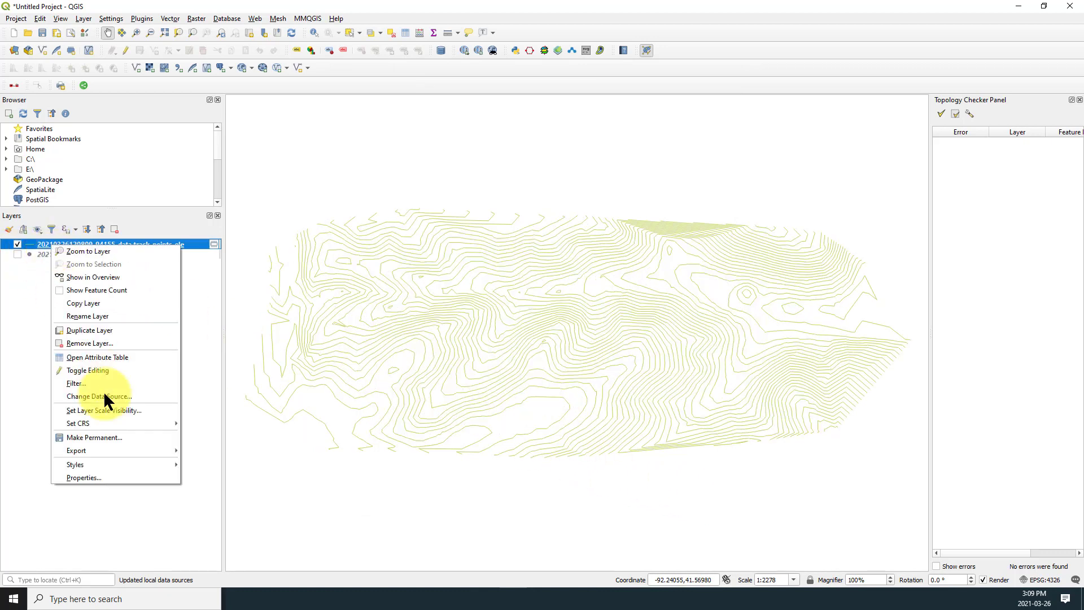
left_click(84, 477)
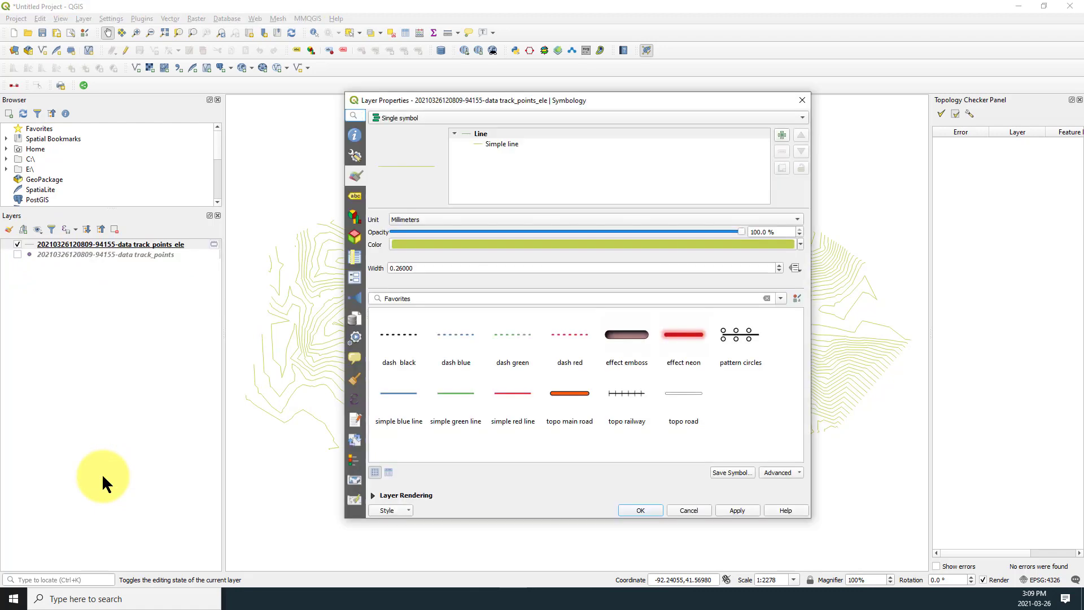
left_click(591, 244)
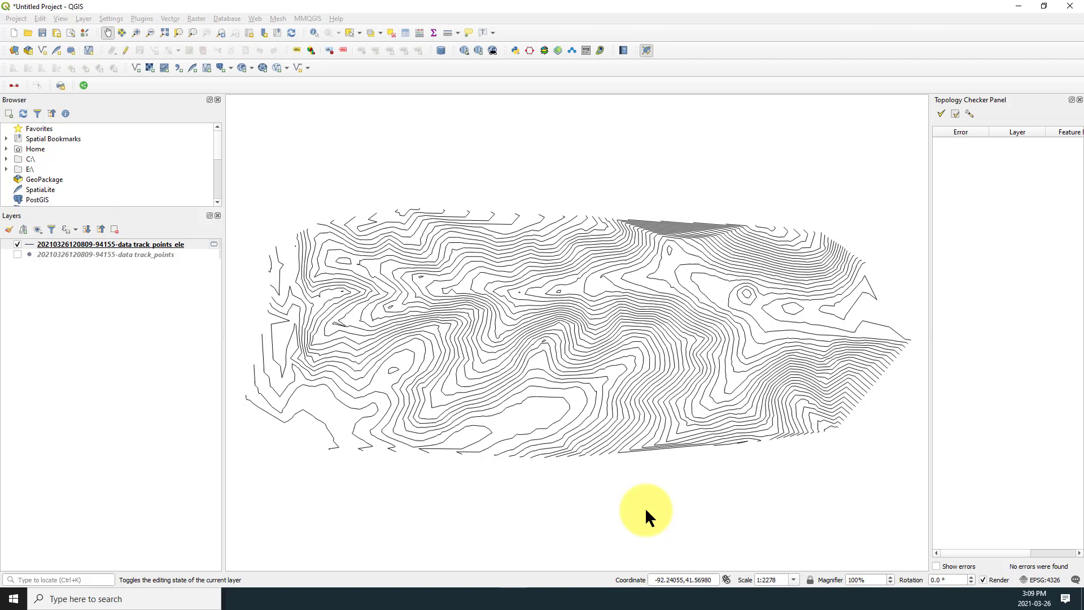
left_click(108, 244)
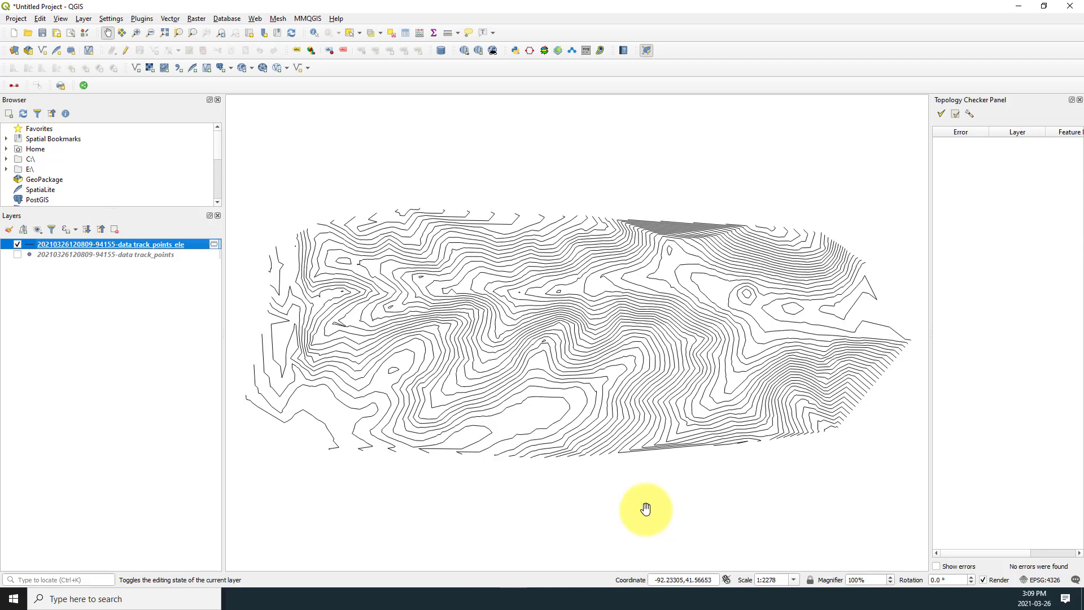
right_click(104, 244)
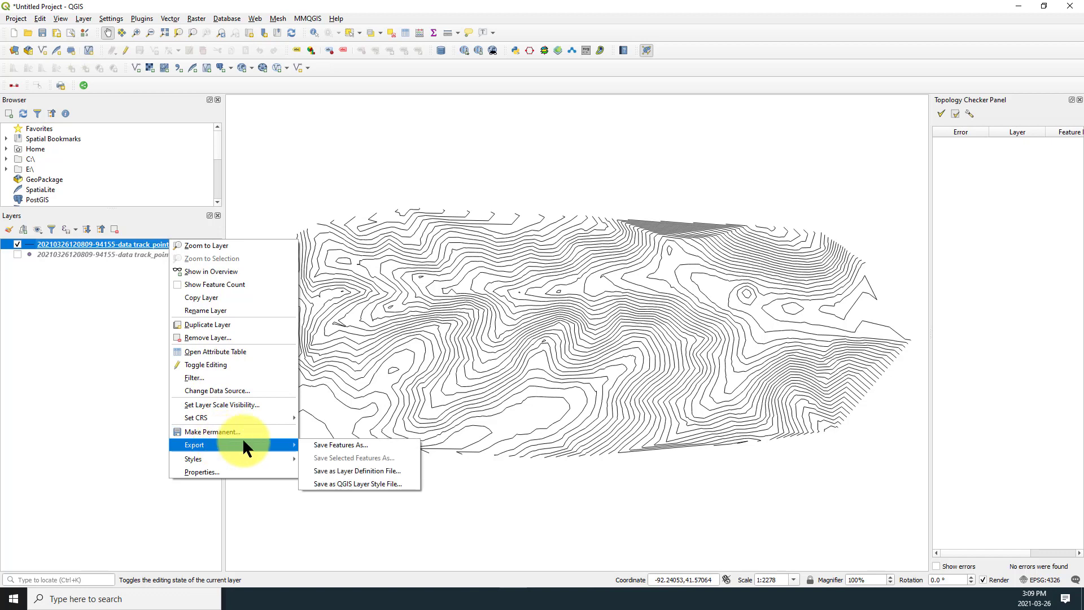
Step: Export the contours as shapefile GoogleEarthContours into the Downloads folder
left_click(340, 445)
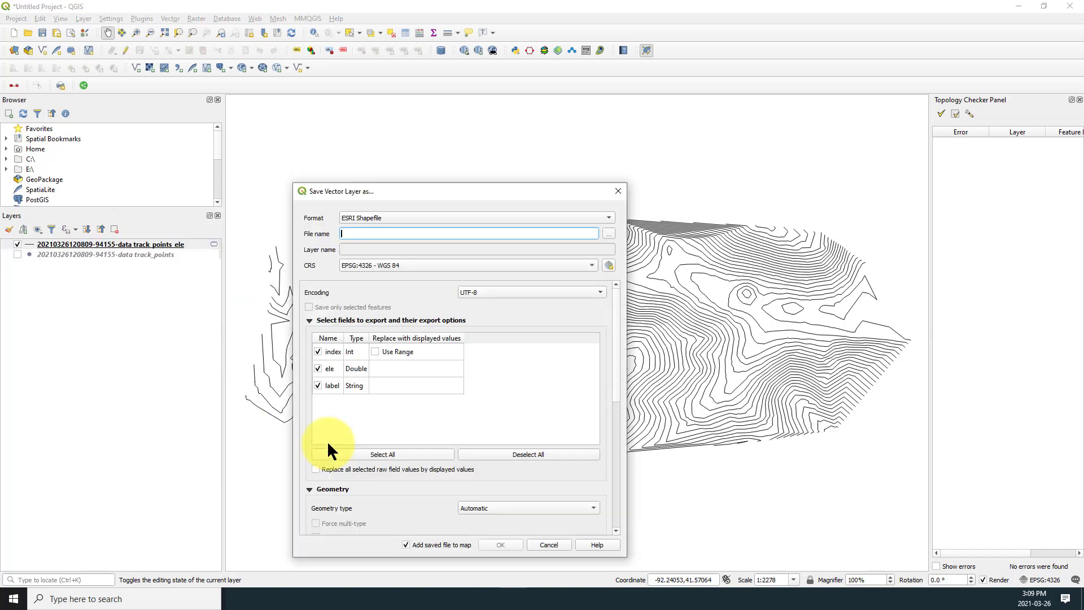
type("GoogleEarthContours")
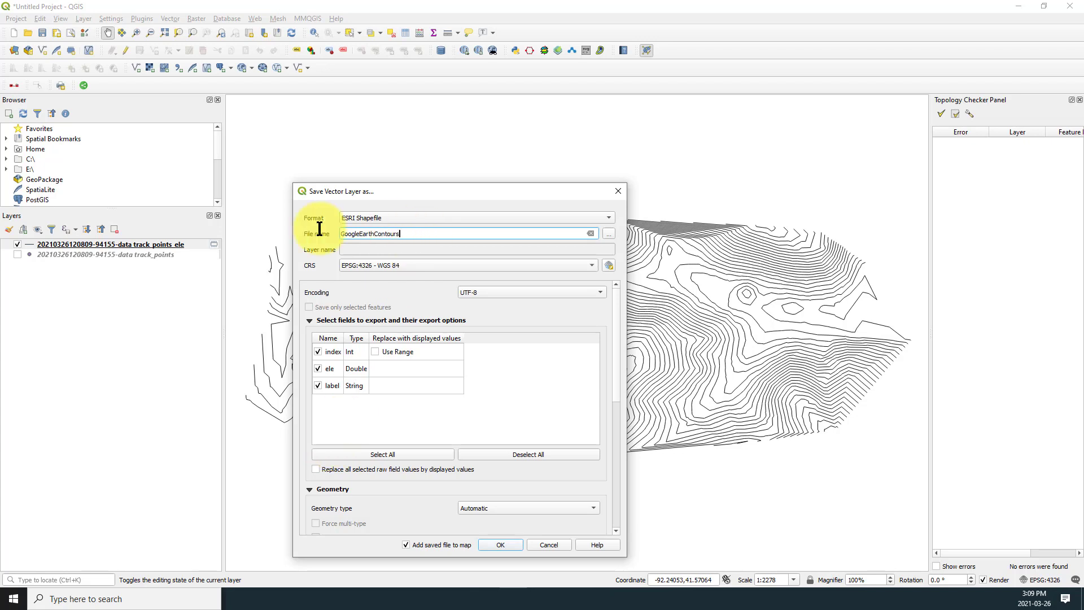
left_click(607, 233)
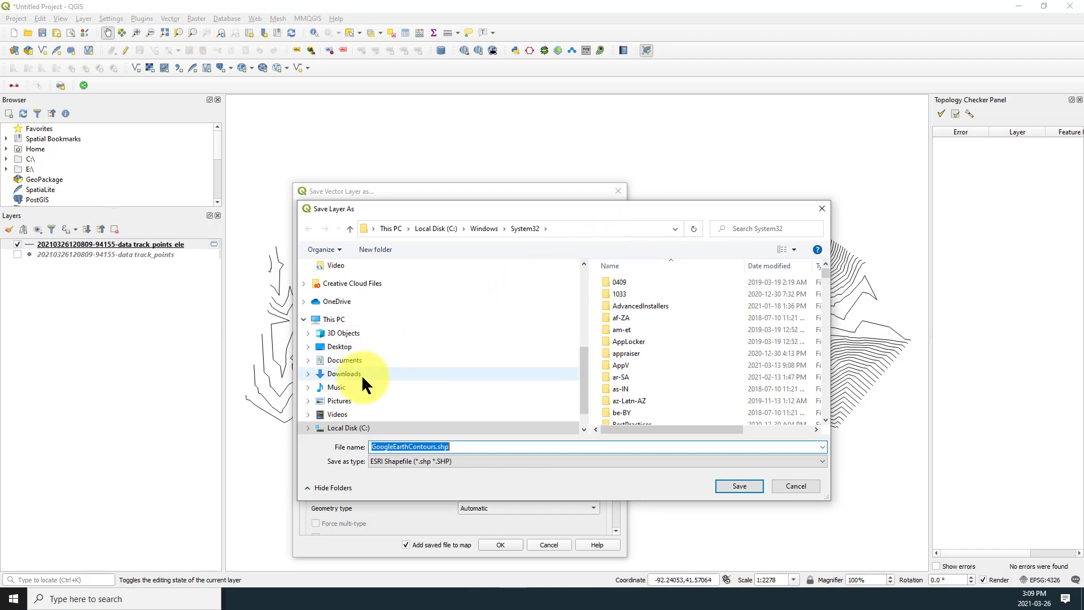
left_click(739, 486)
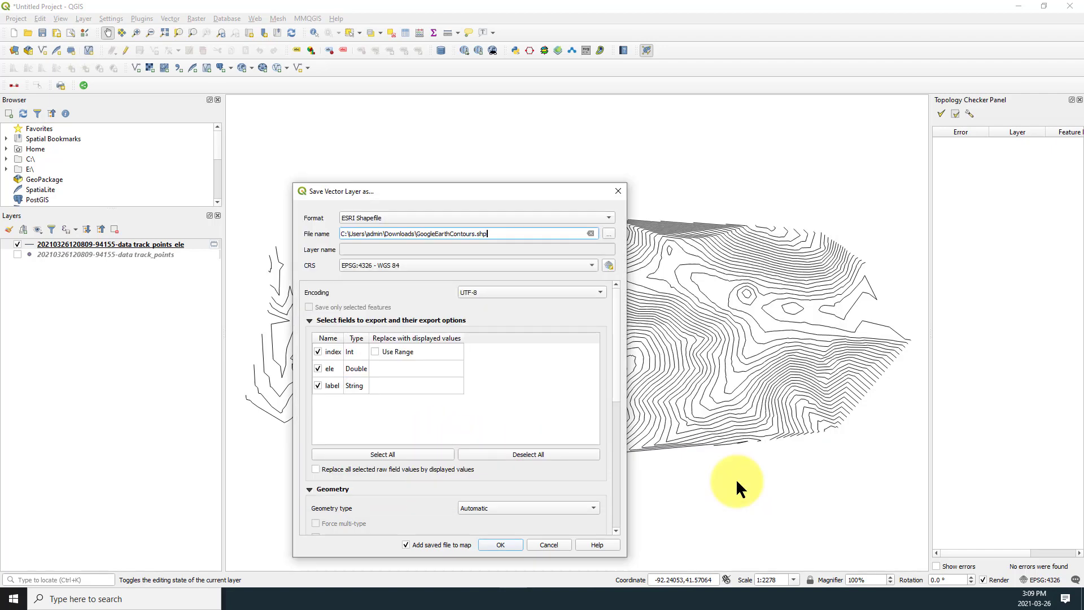
left_click(500, 545)
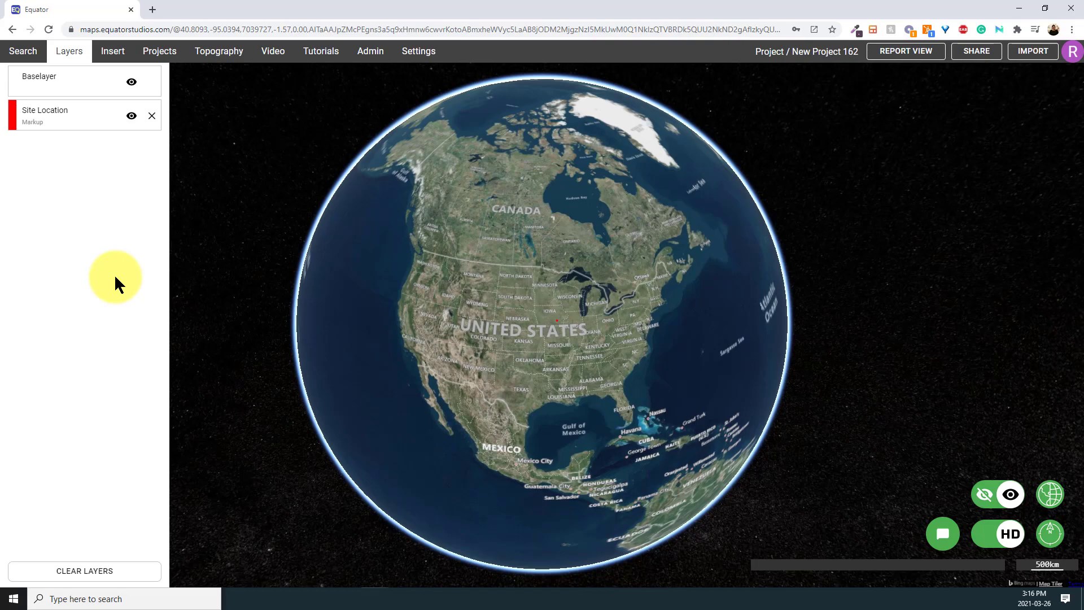
Step: Zoom the Equator view to the Site Location markup
left_click(45, 115)
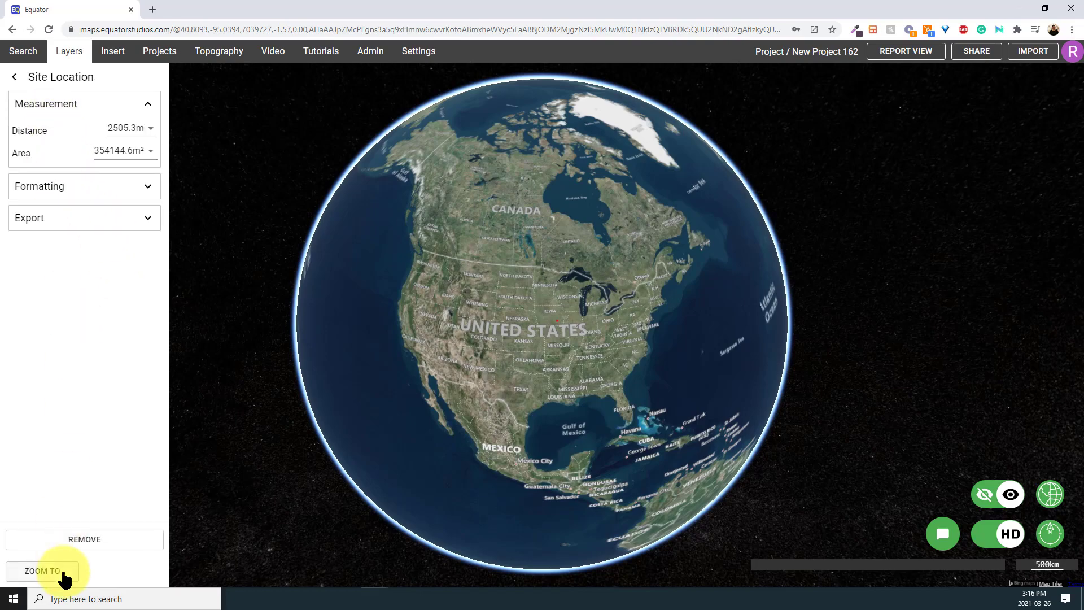
left_click(43, 570)
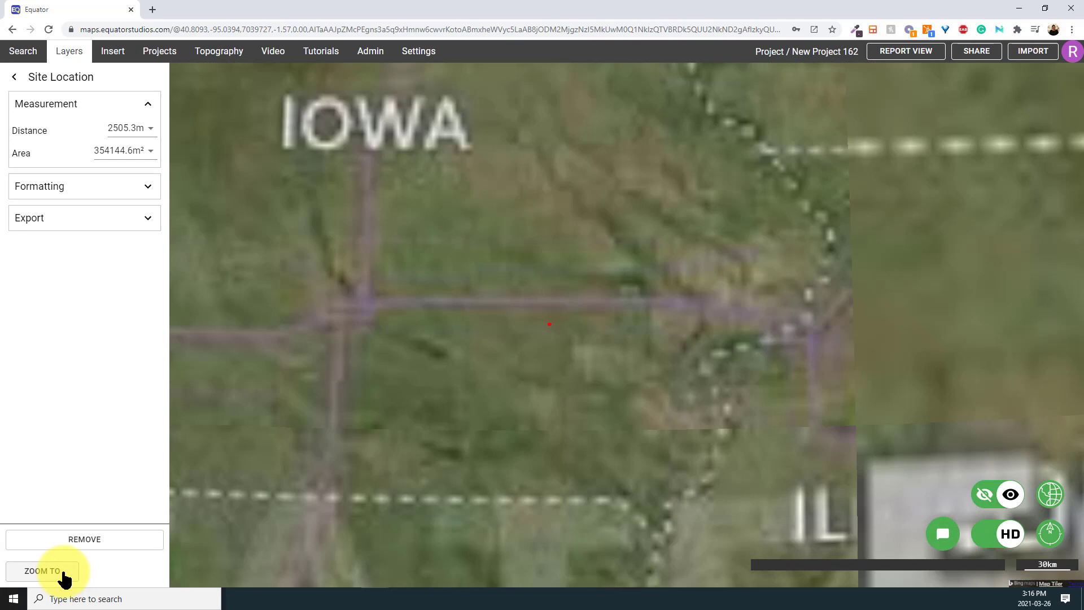
left_click(43, 570)
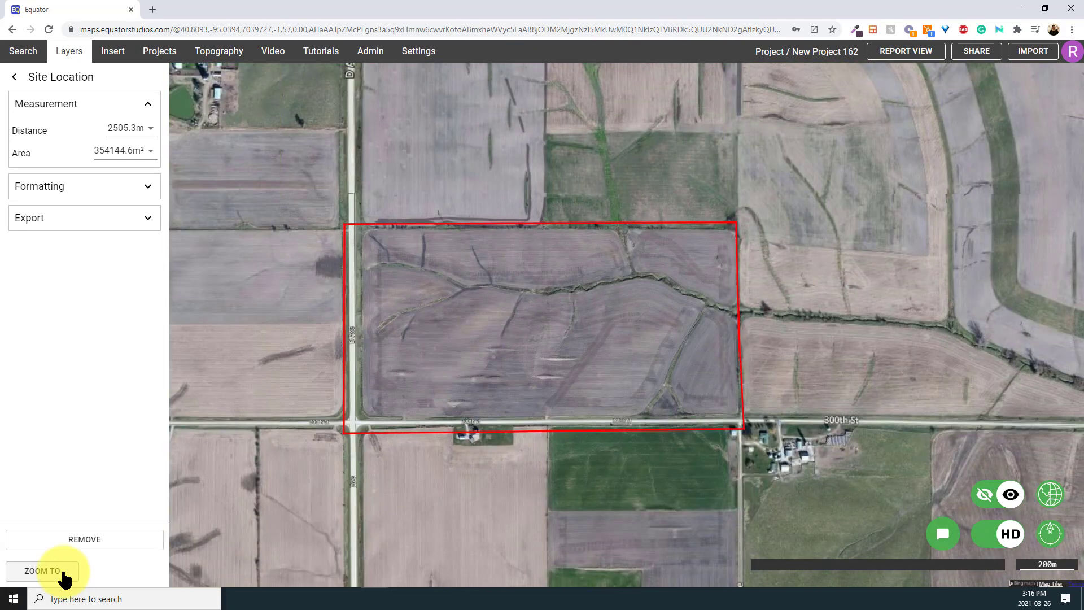
left_click(218, 50)
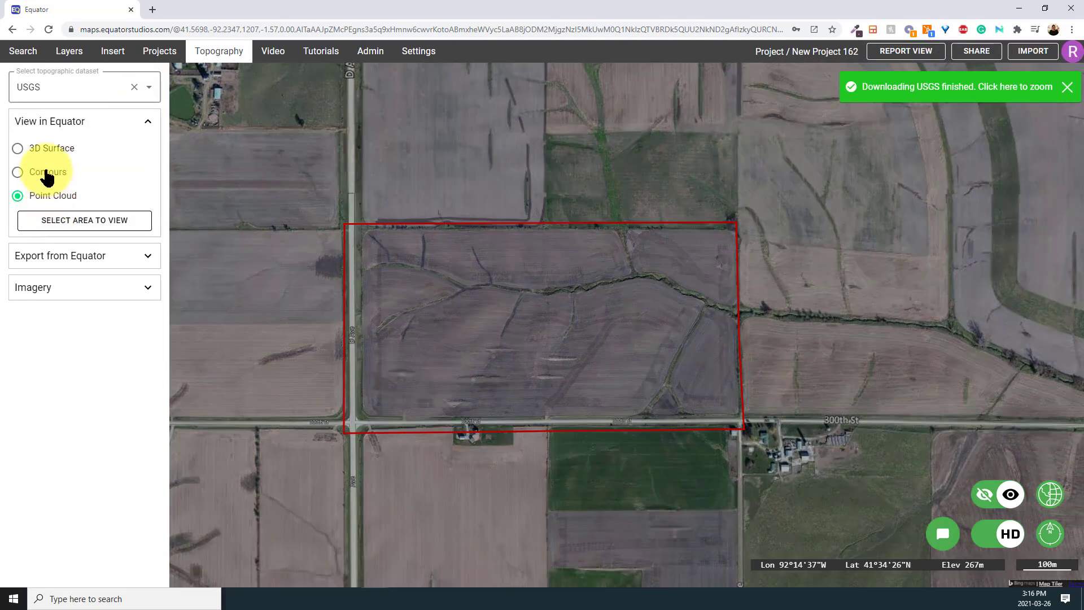
Step: Request USGS 0.5 m contours and the point cloud over the outlined field
left_click(17, 172)
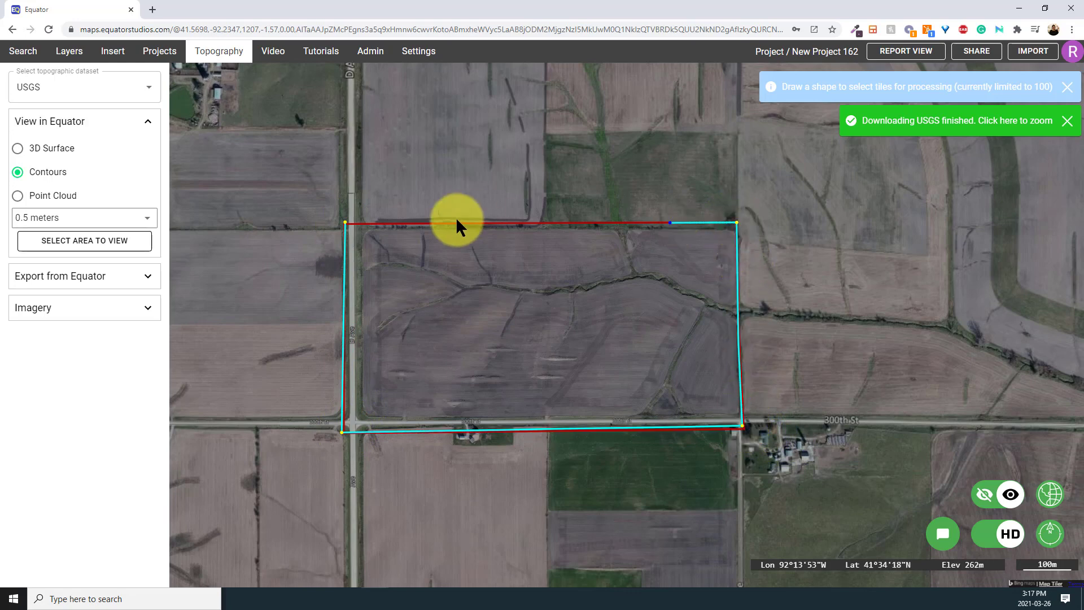
left_click(83, 241)
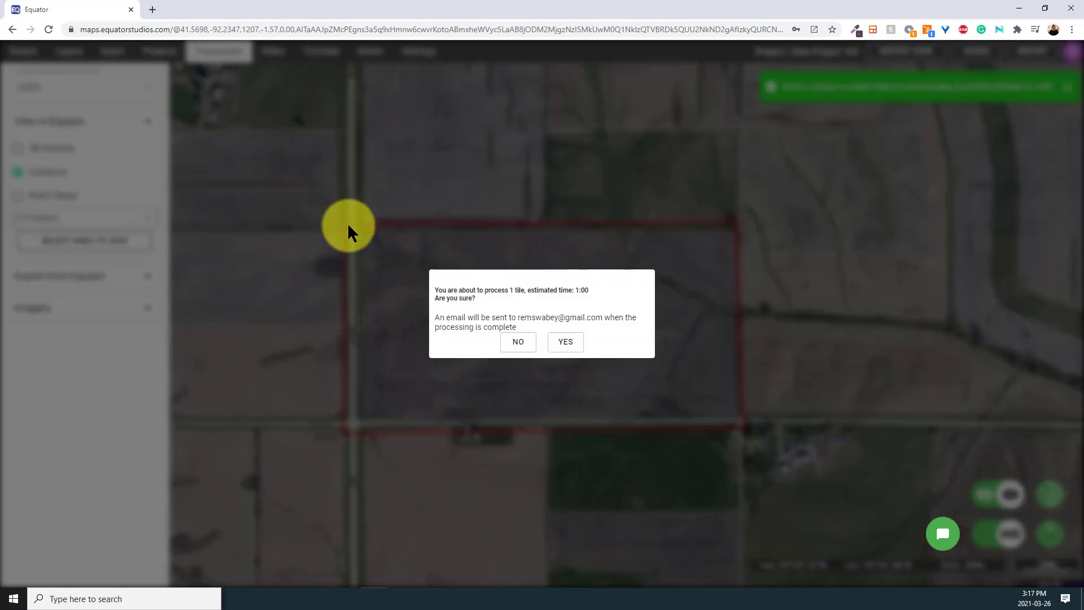
left_click(565, 341)
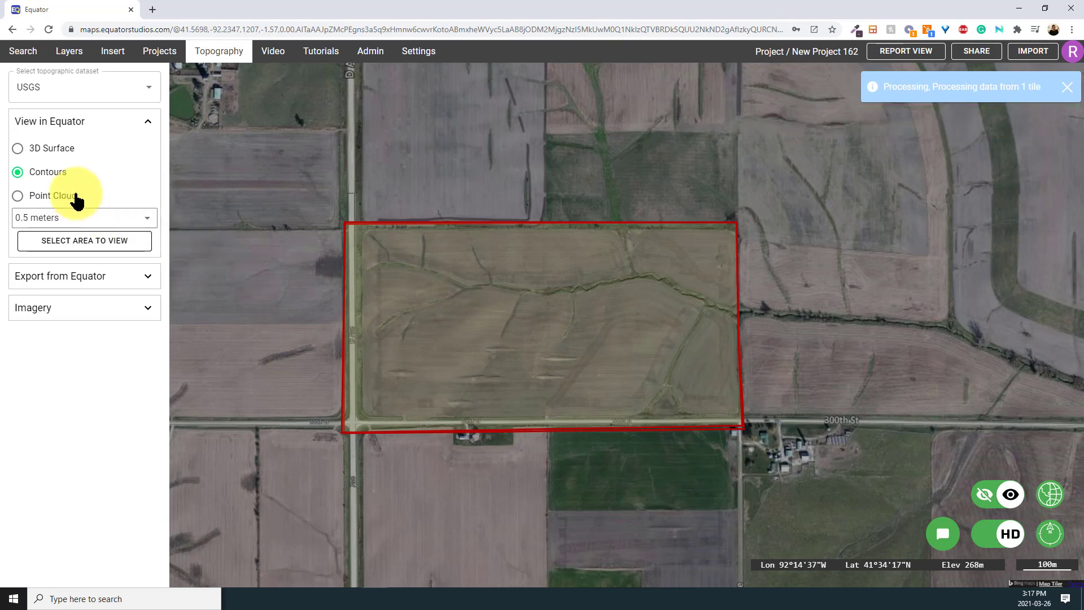
left_click(17, 195)
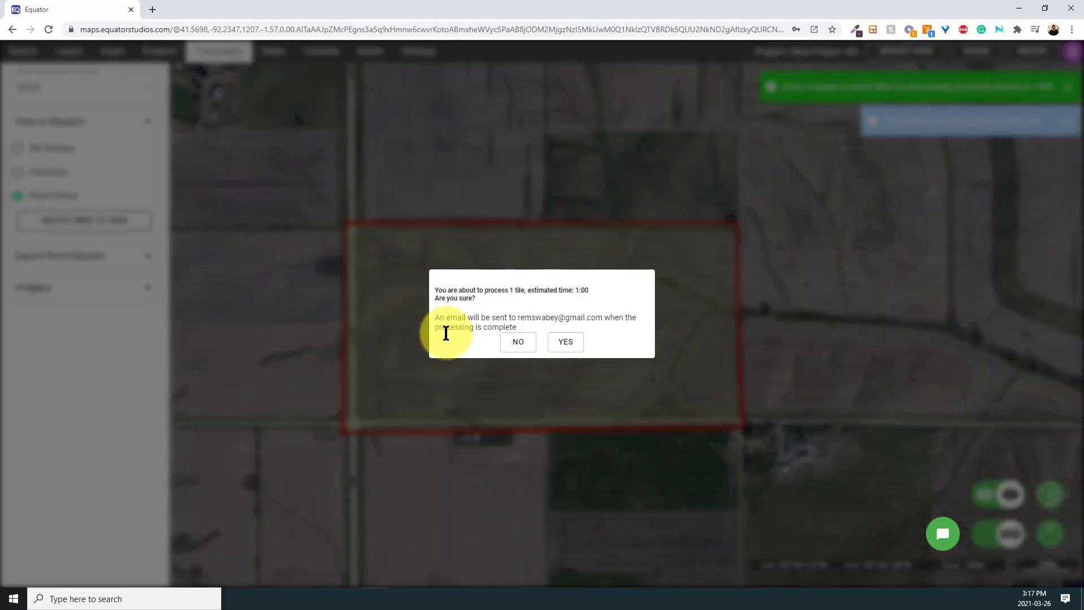
left_click(565, 341)
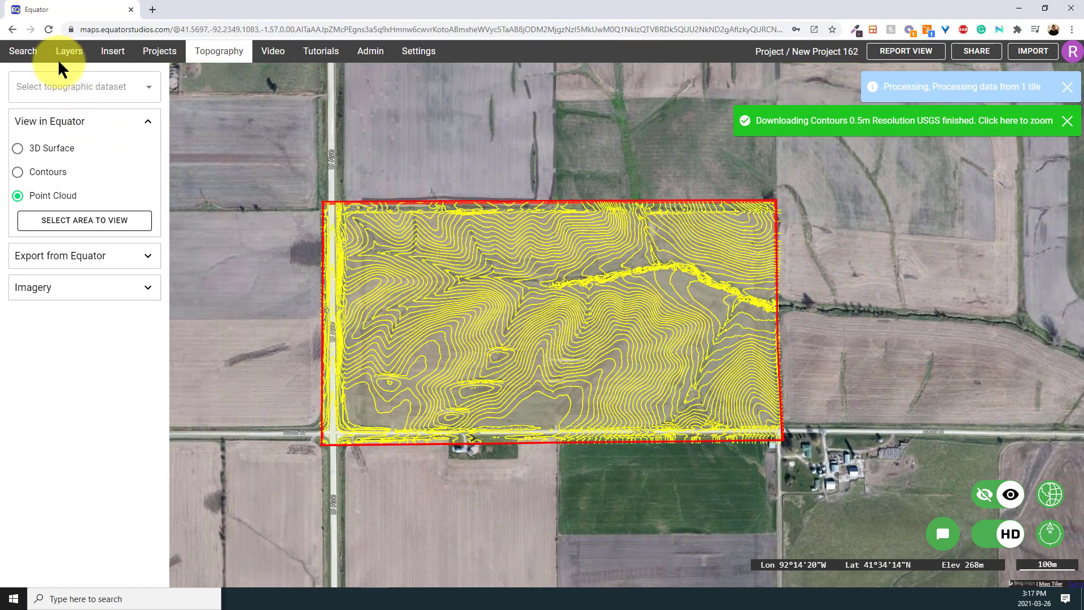
Step: Hide the satellite basemap and adjust the LiDAR point cloud's style settings
left_click(67, 51)
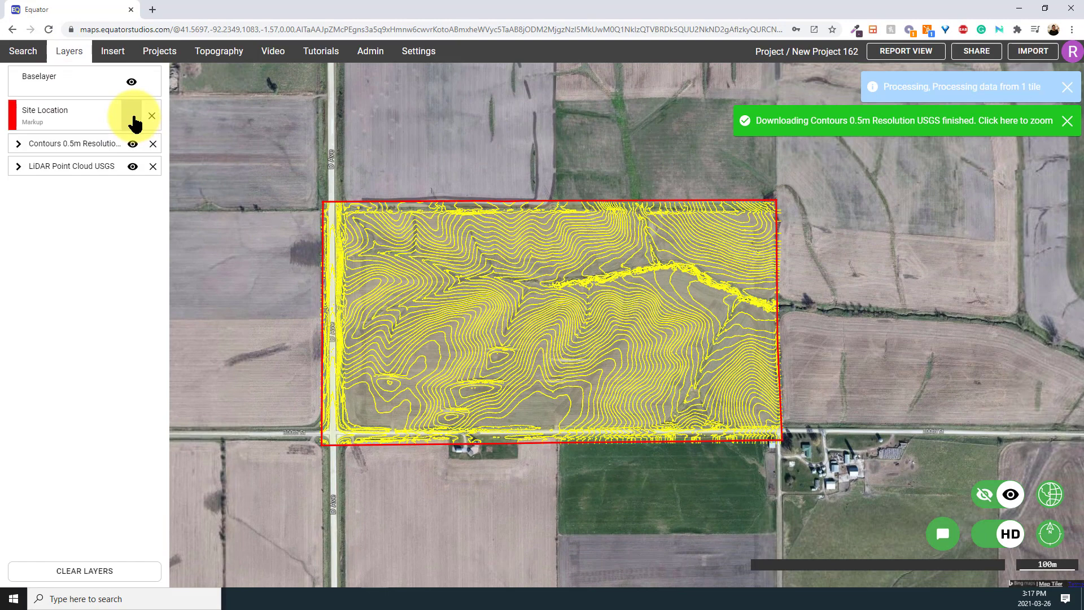
left_click(131, 116)
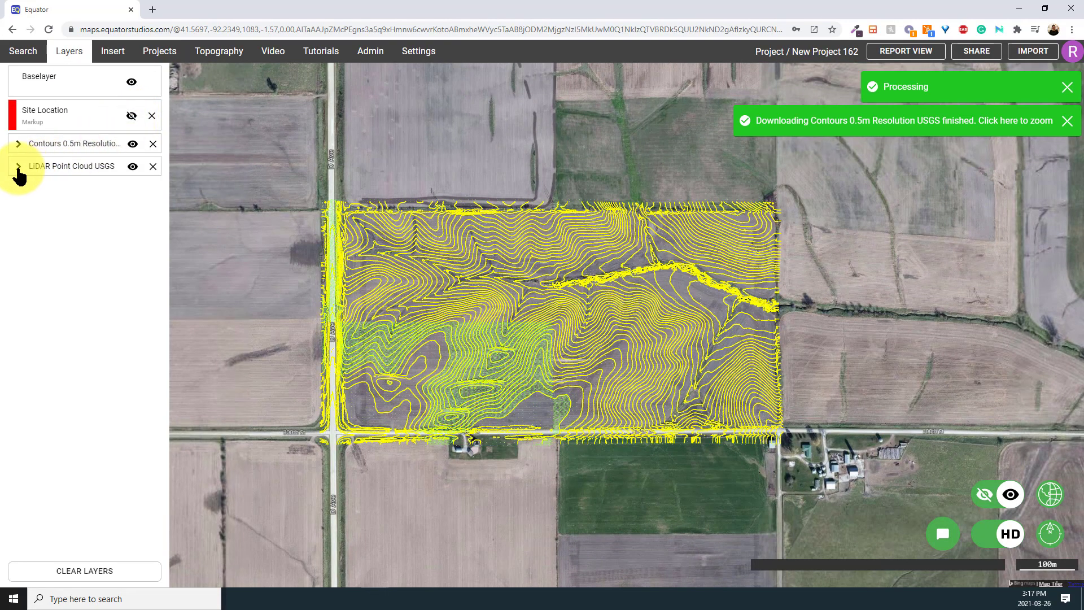
left_click(19, 166)
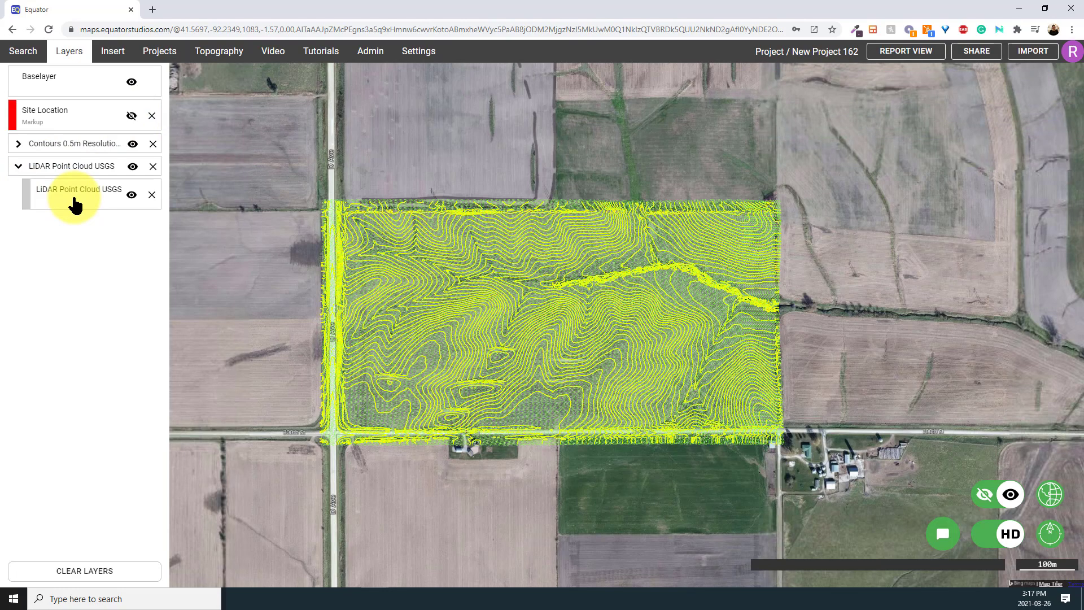
left_click(131, 144)
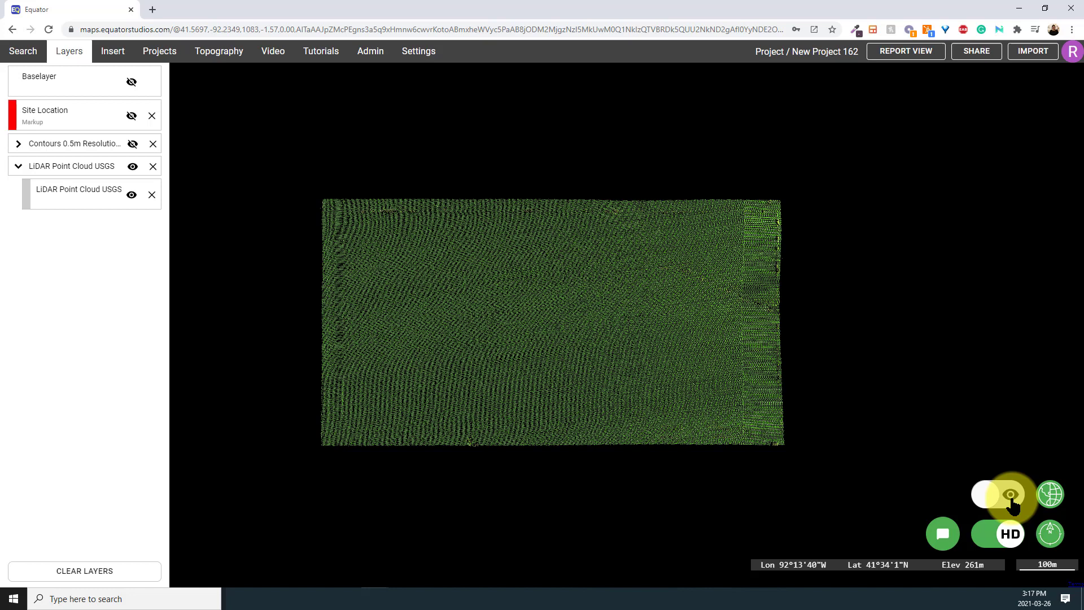
left_click(79, 190)
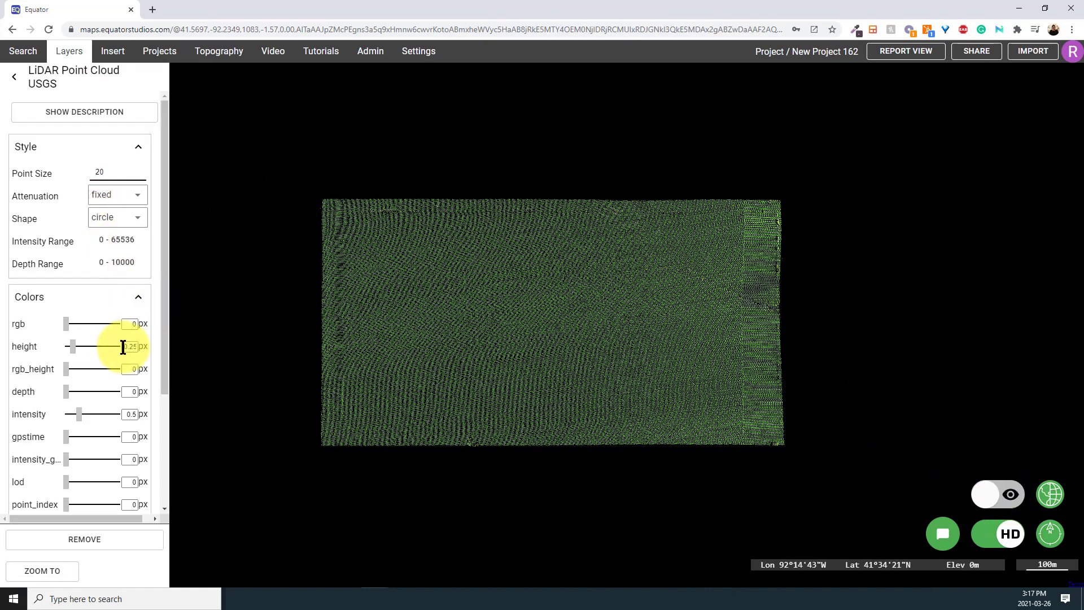
scroll("down", 3)
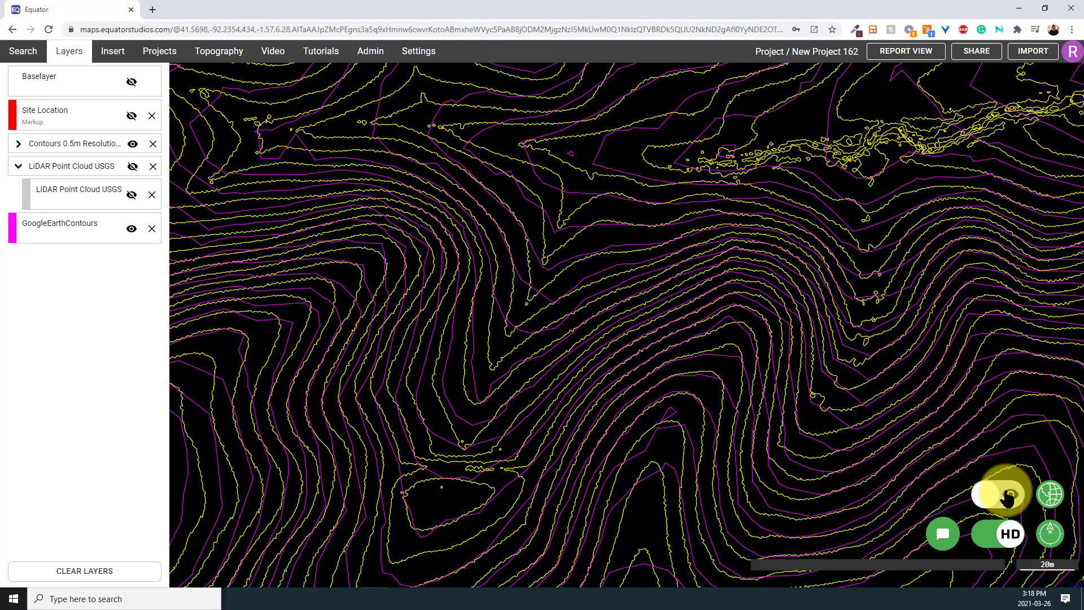
Step: Restore the basemap and recolour GoogleEarthContours from magenta to cyan
left_click(131, 75)
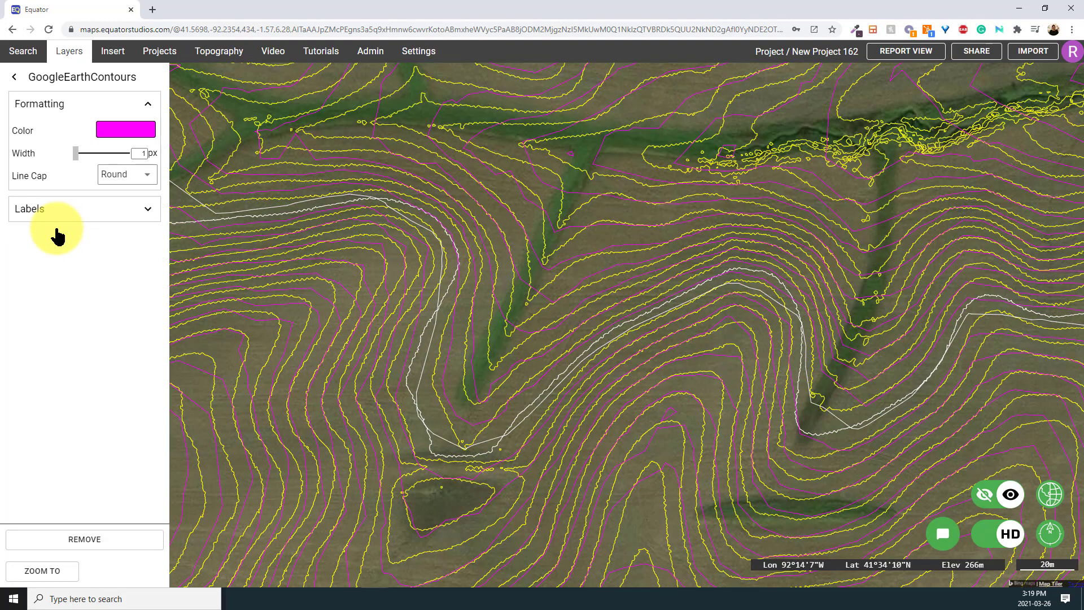
left_click(126, 128)
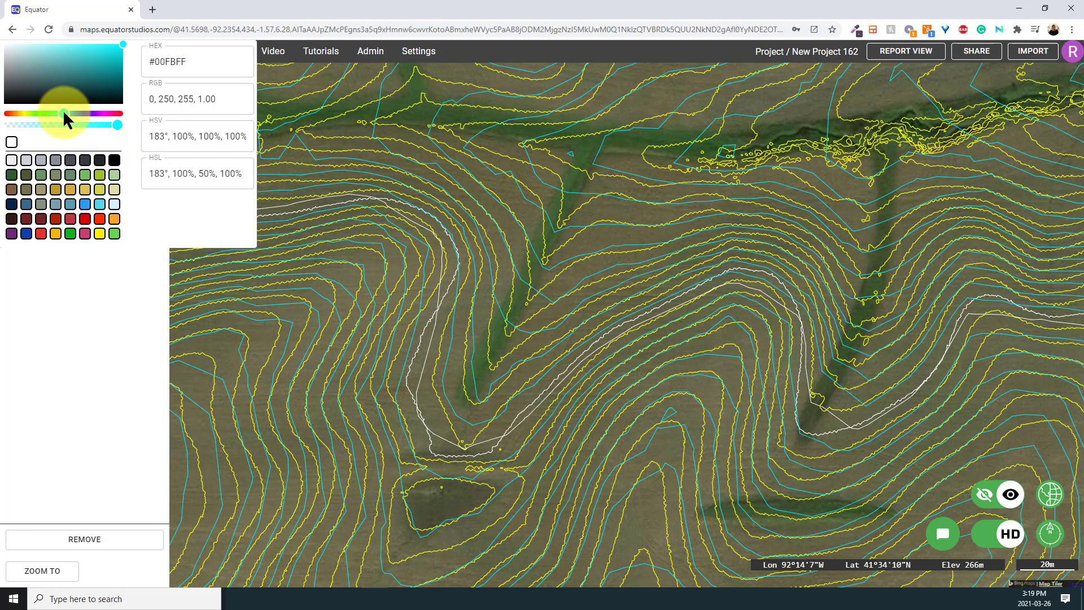
left_click_drag(68, 124, 66, 124)
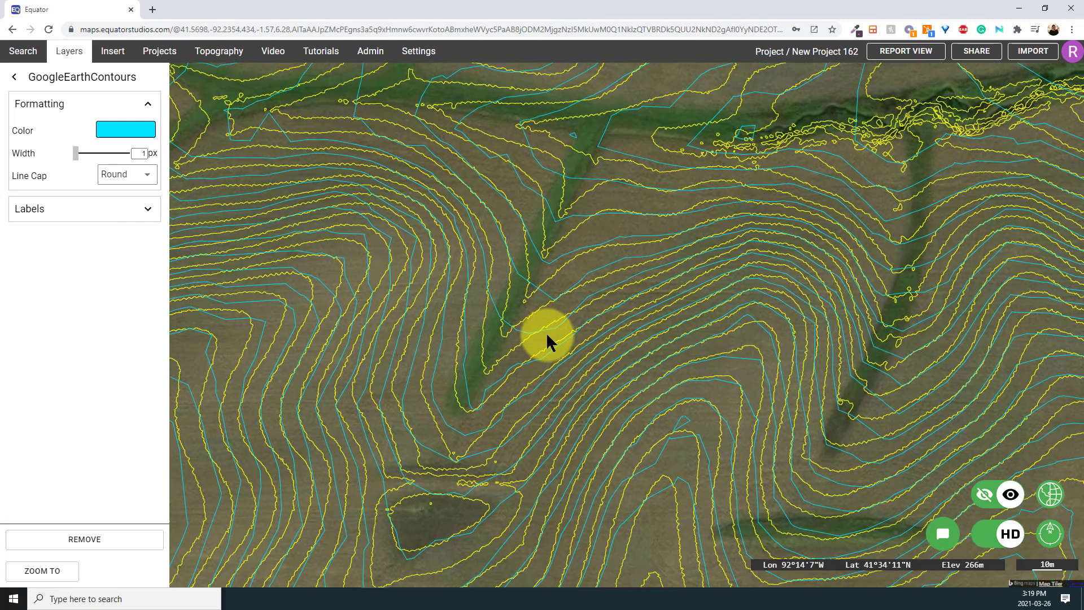
mouse_move(591, 270)
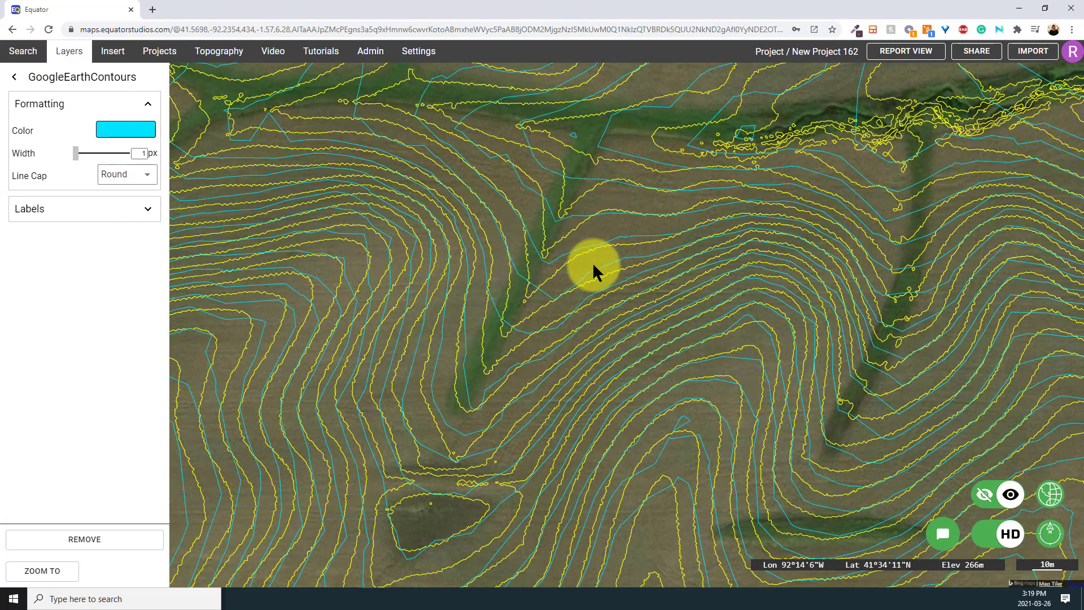
mouse_move(754, 176)
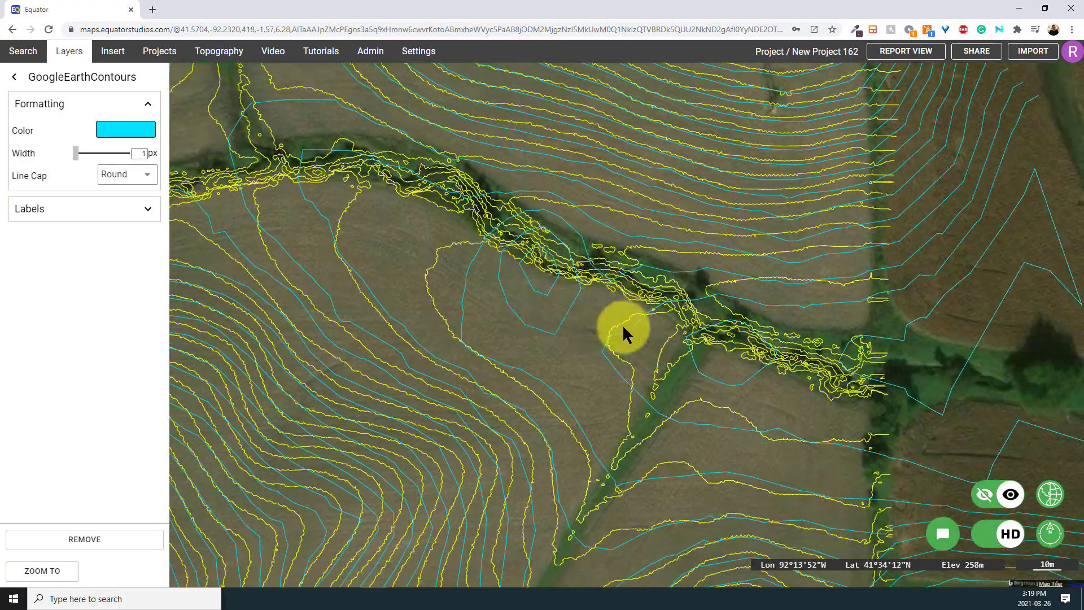
scroll("down", 3)
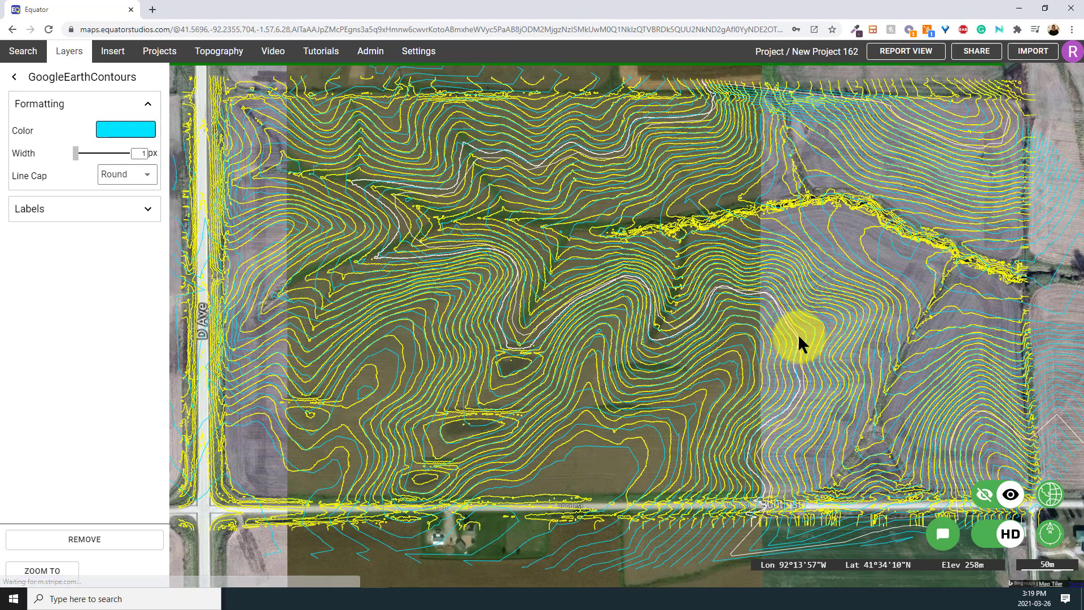
mouse_move(750, 384)
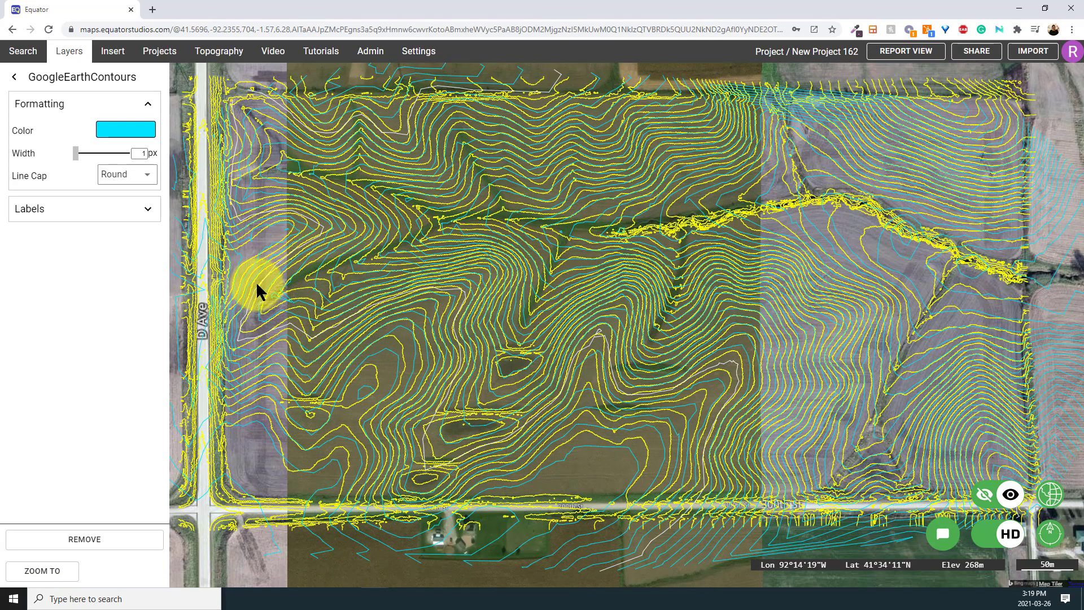
scroll("up", 3)
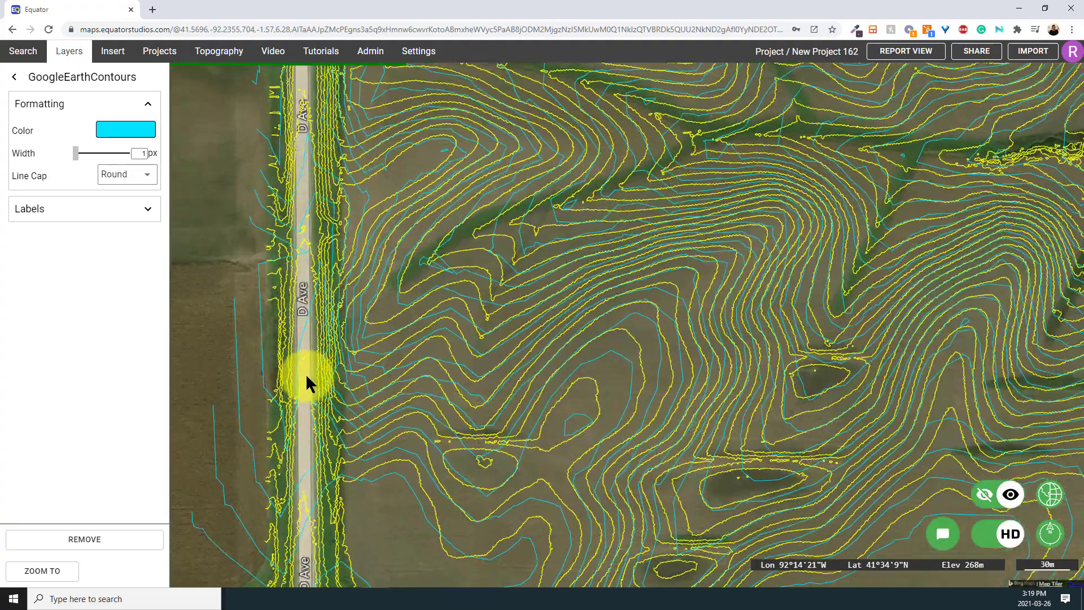
scroll("up", 3)
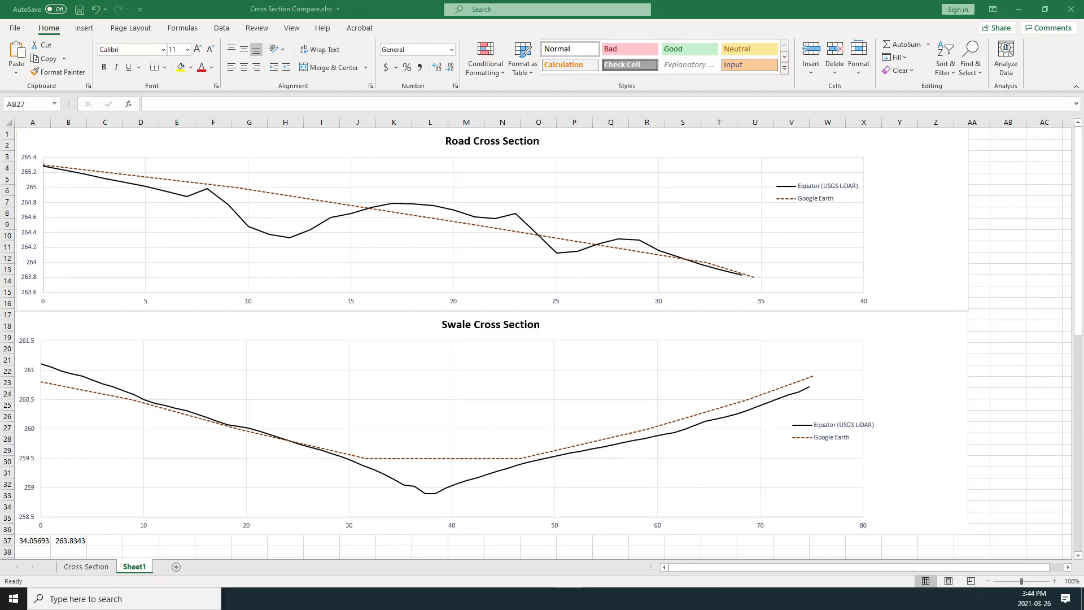
mouse_move(519, 272)
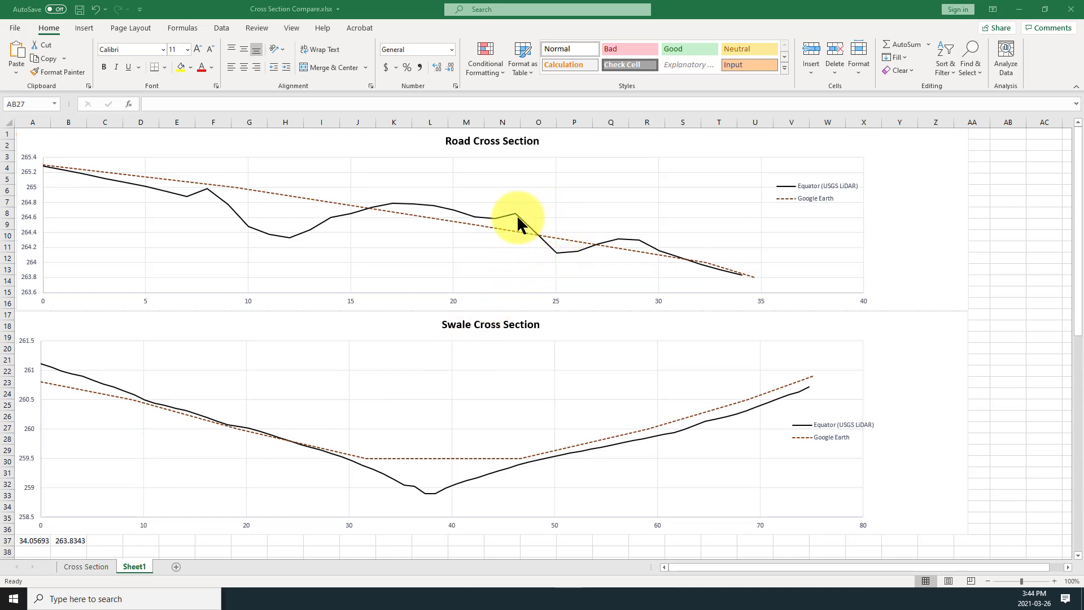
mouse_move(446, 215)
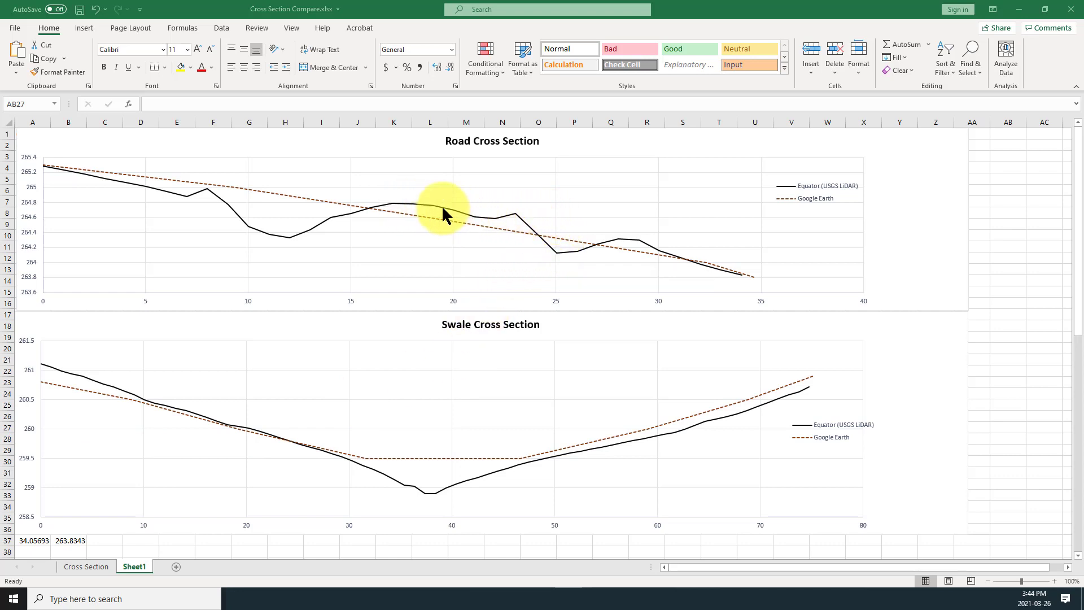
mouse_move(511, 239)
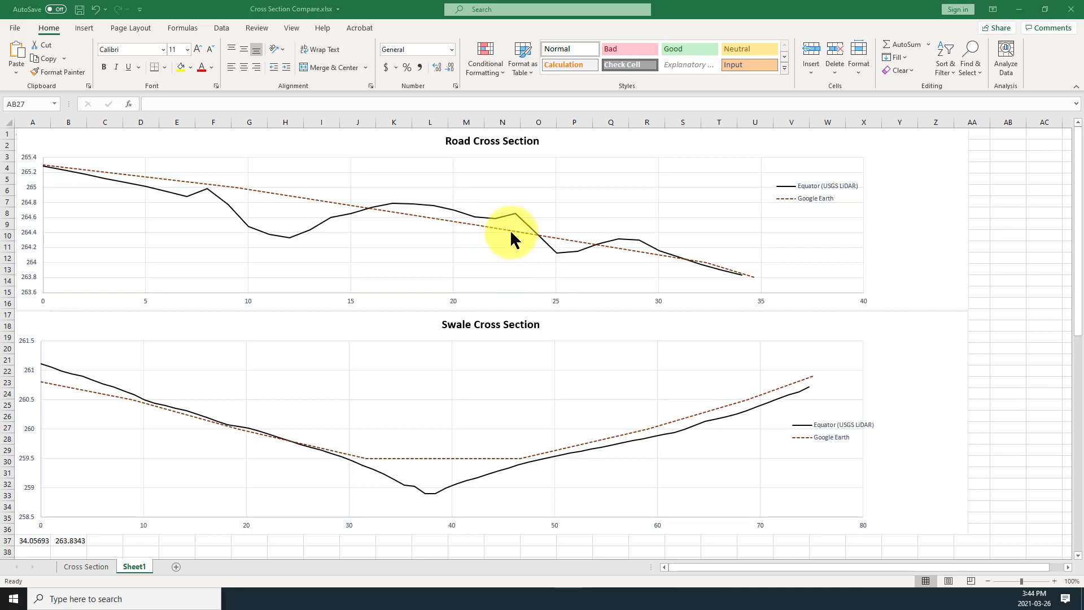
mouse_move(843, 277)
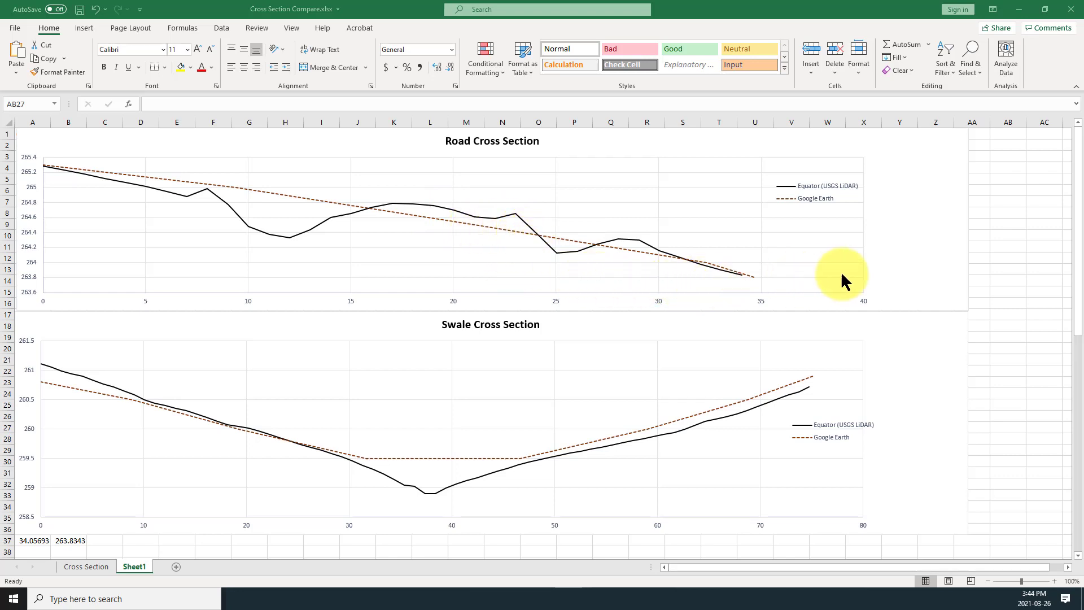
mouse_move(576, 235)
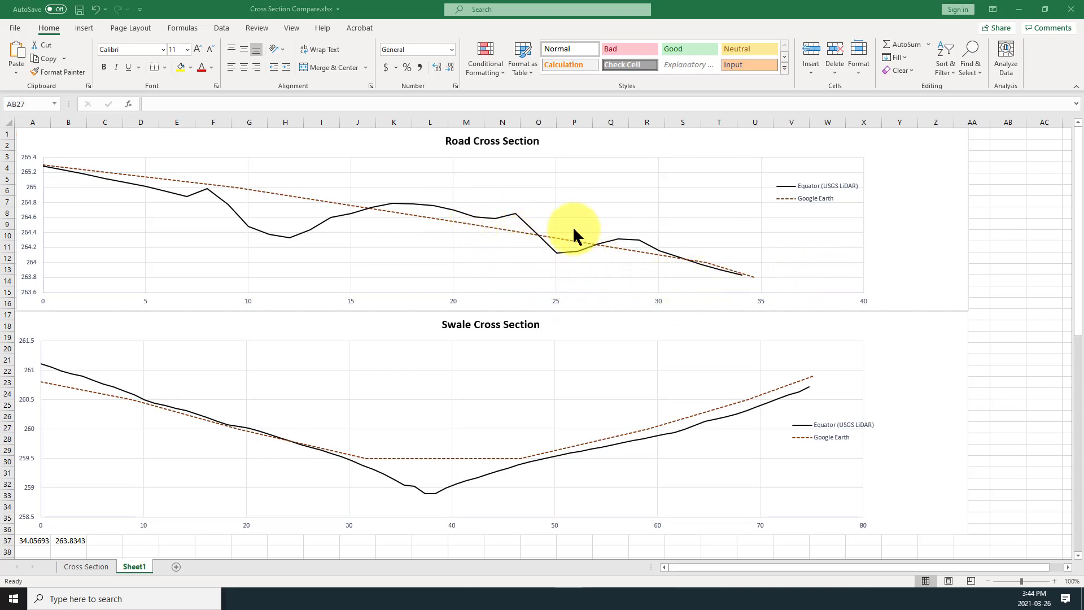
mouse_move(590, 264)
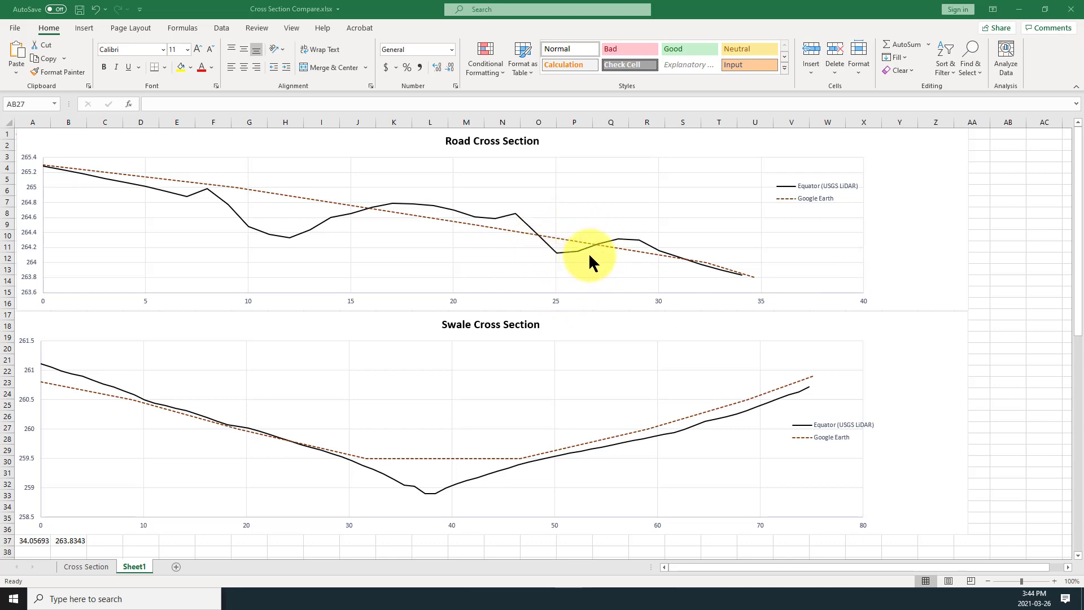
mouse_move(349, 238)
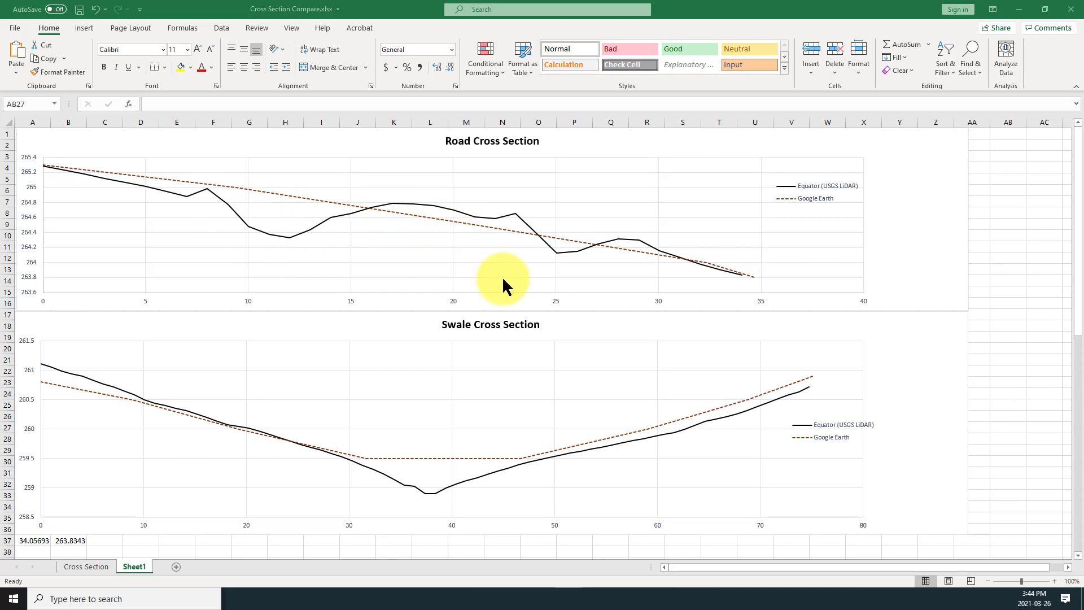
mouse_move(411, 296)
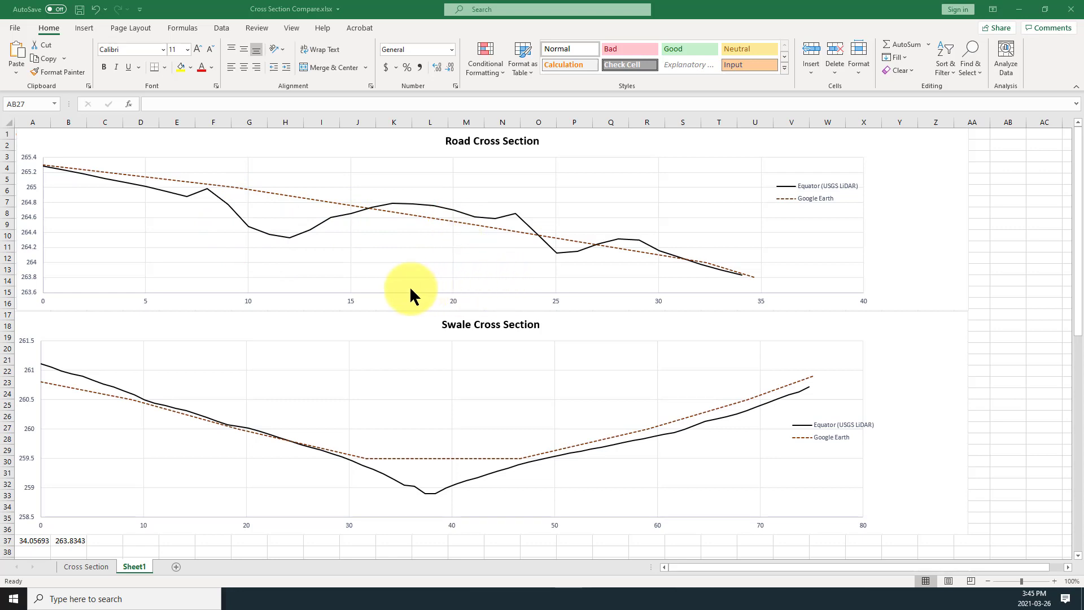
mouse_move(663, 247)
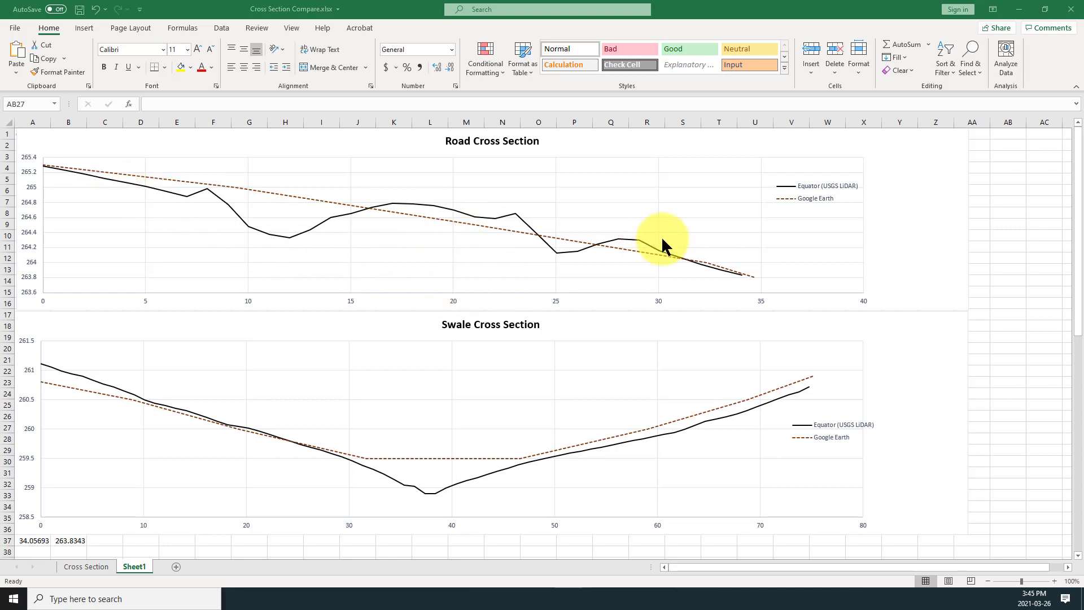
mouse_move(812, 346)
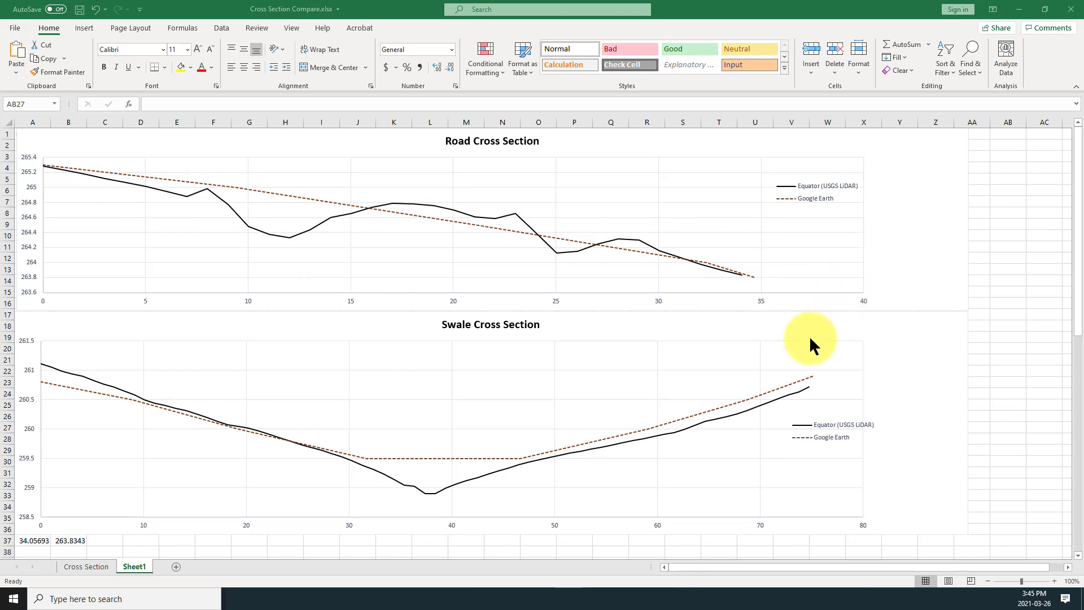
mouse_move(353, 413)
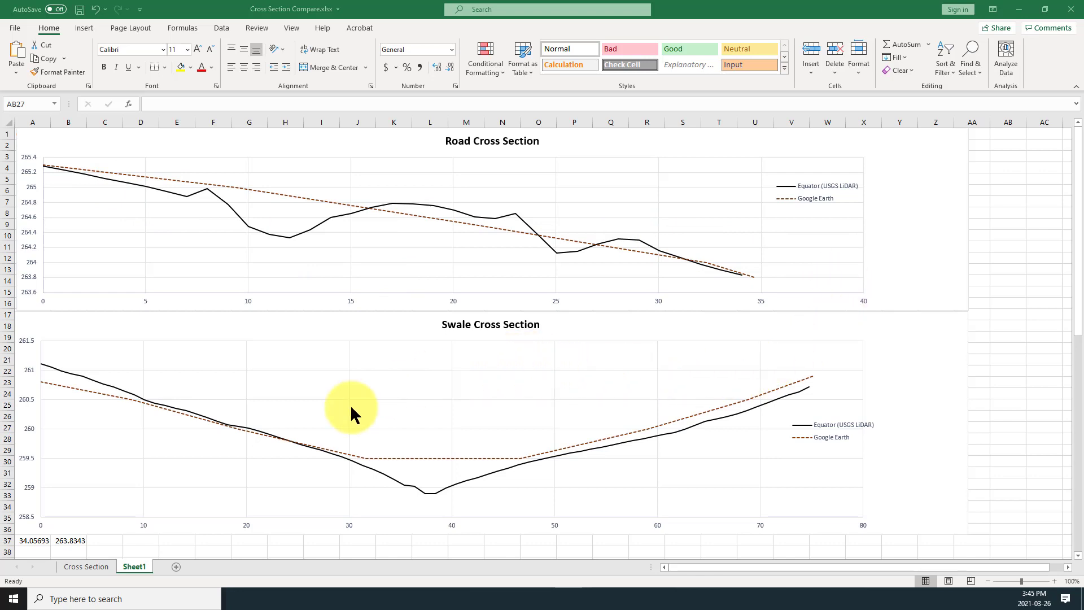
mouse_move(414, 495)
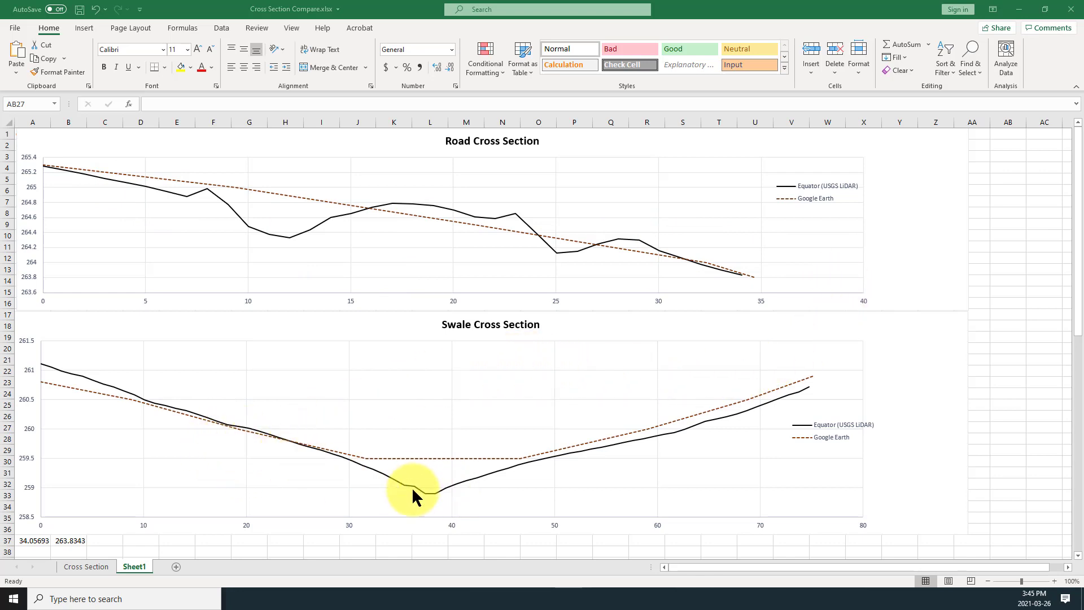
mouse_move(488, 502)
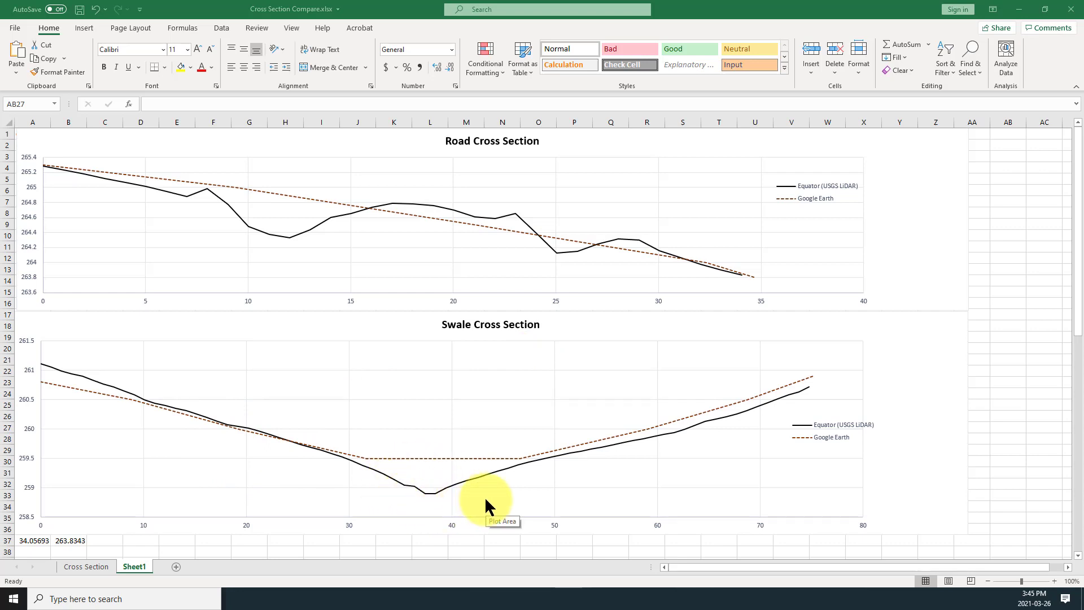